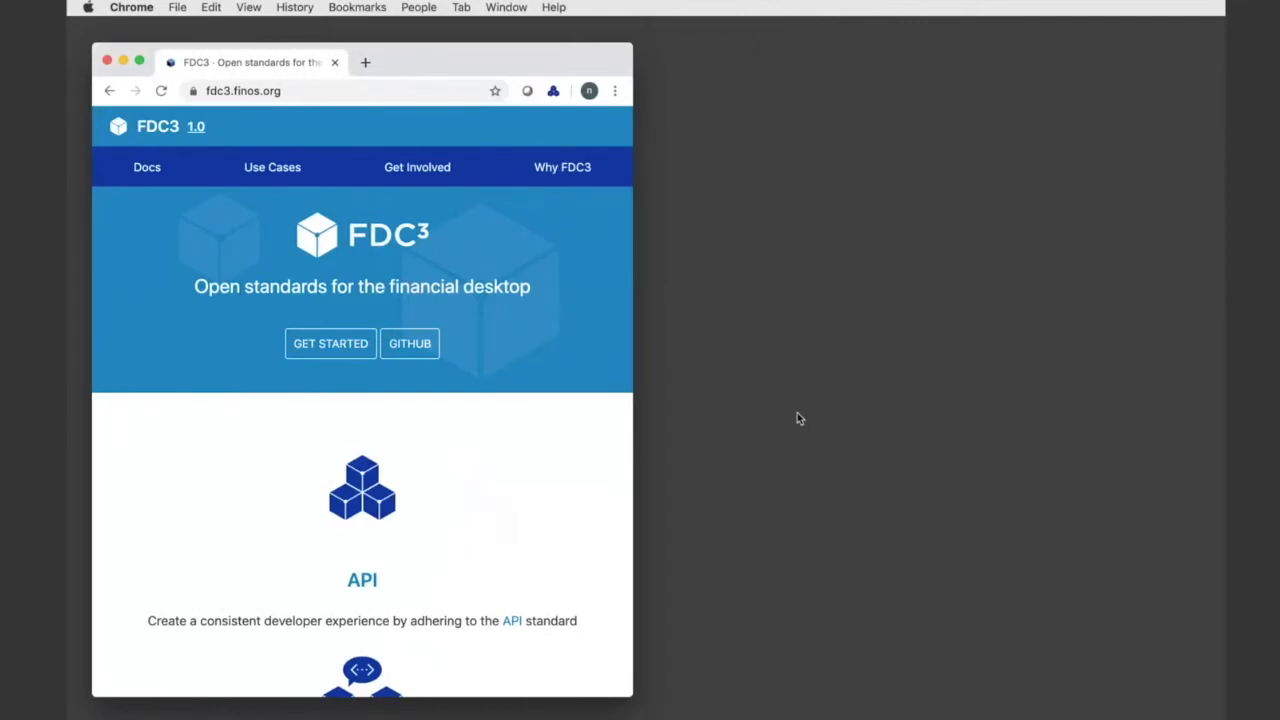
mouse_move(488, 60)
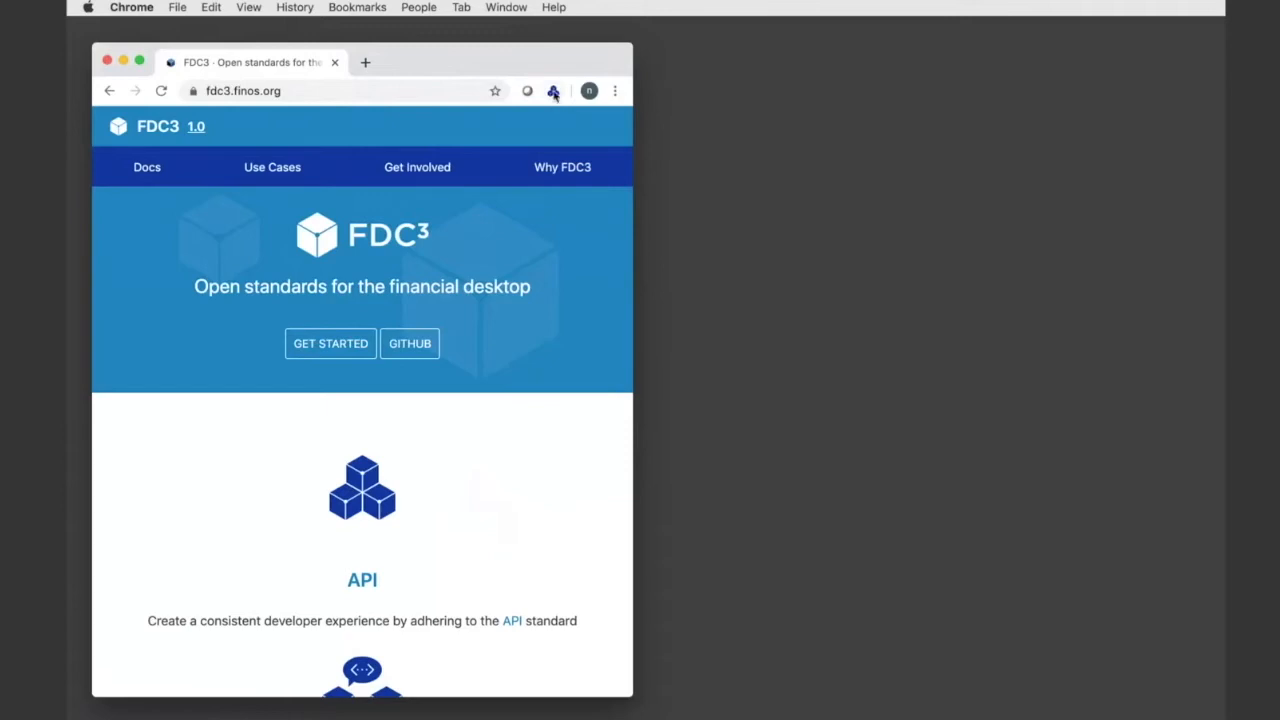
mouse_move(554, 92)
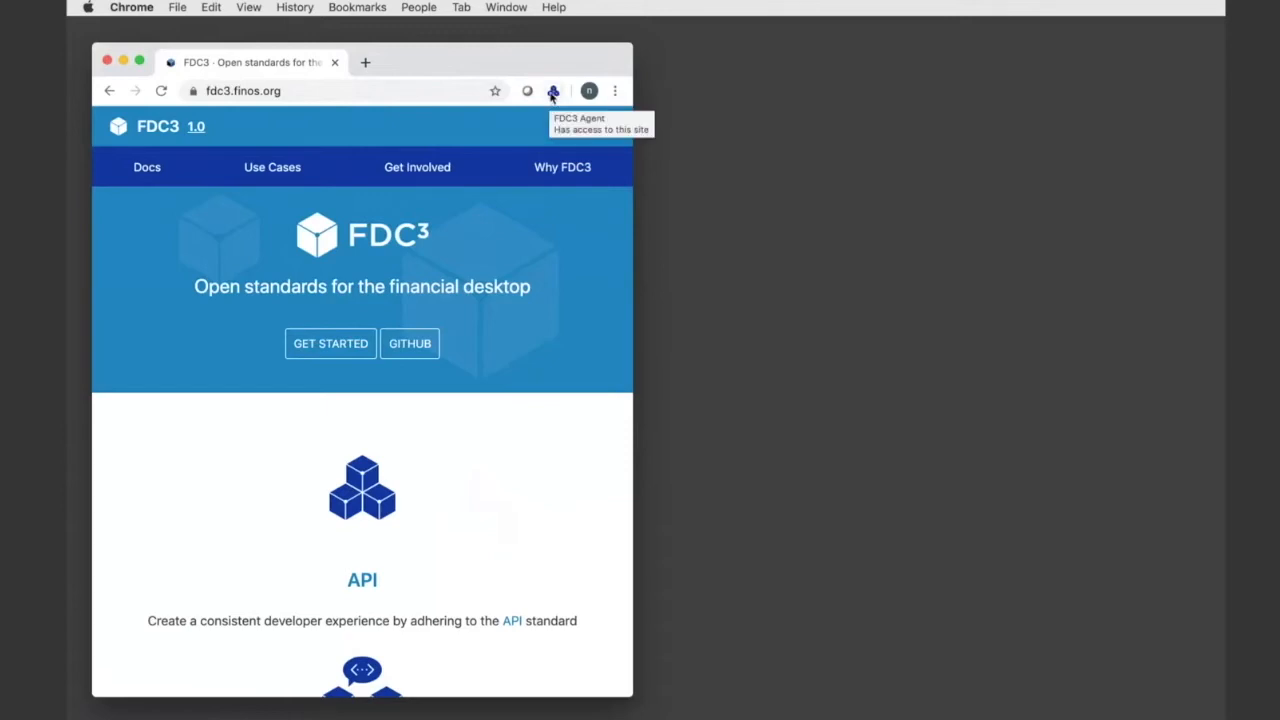
mouse_move(552, 96)
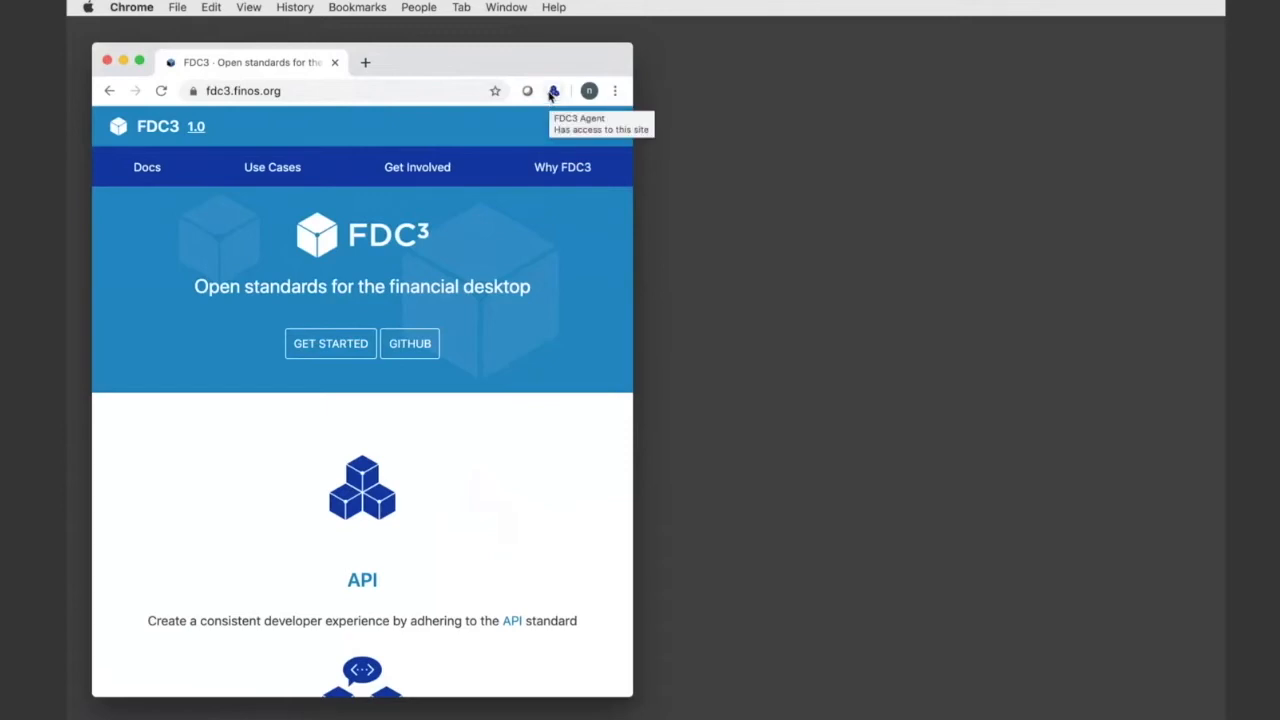
mouse_move(540, 176)
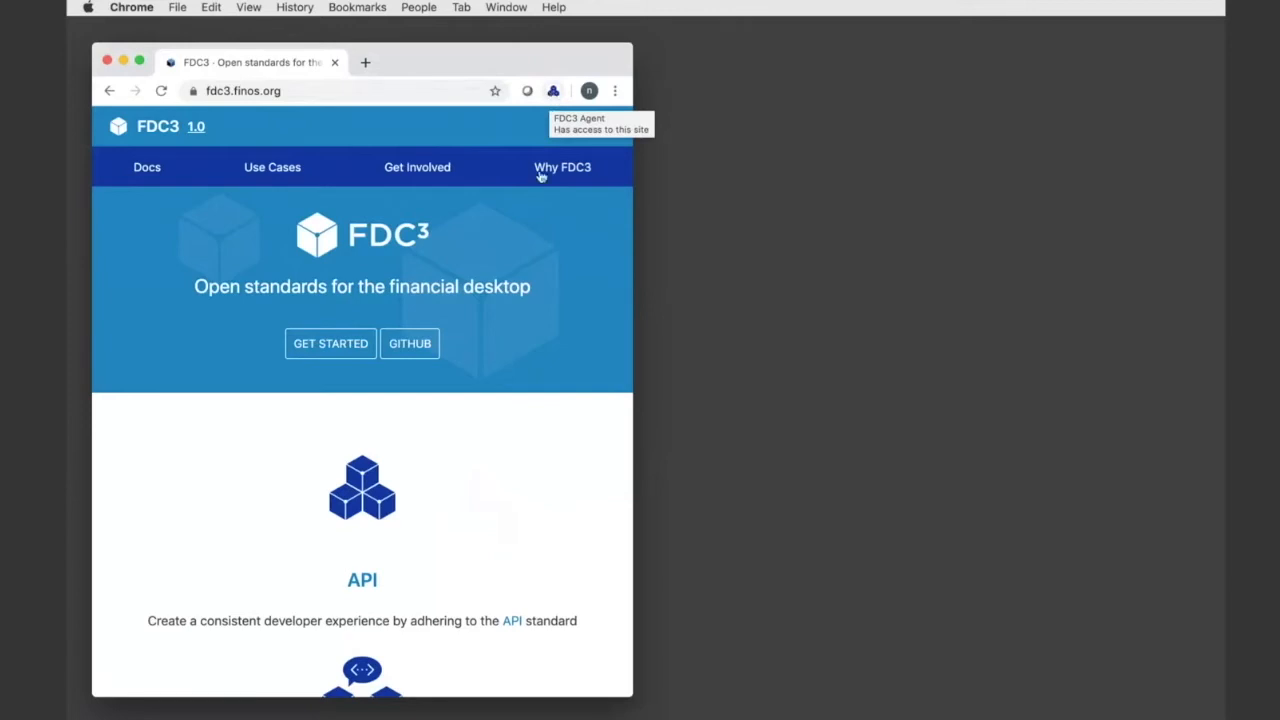
Run fdc3.findIntent("fdc3.ViewChart") in the DevTools console, logging the result.
right_click(548, 508)
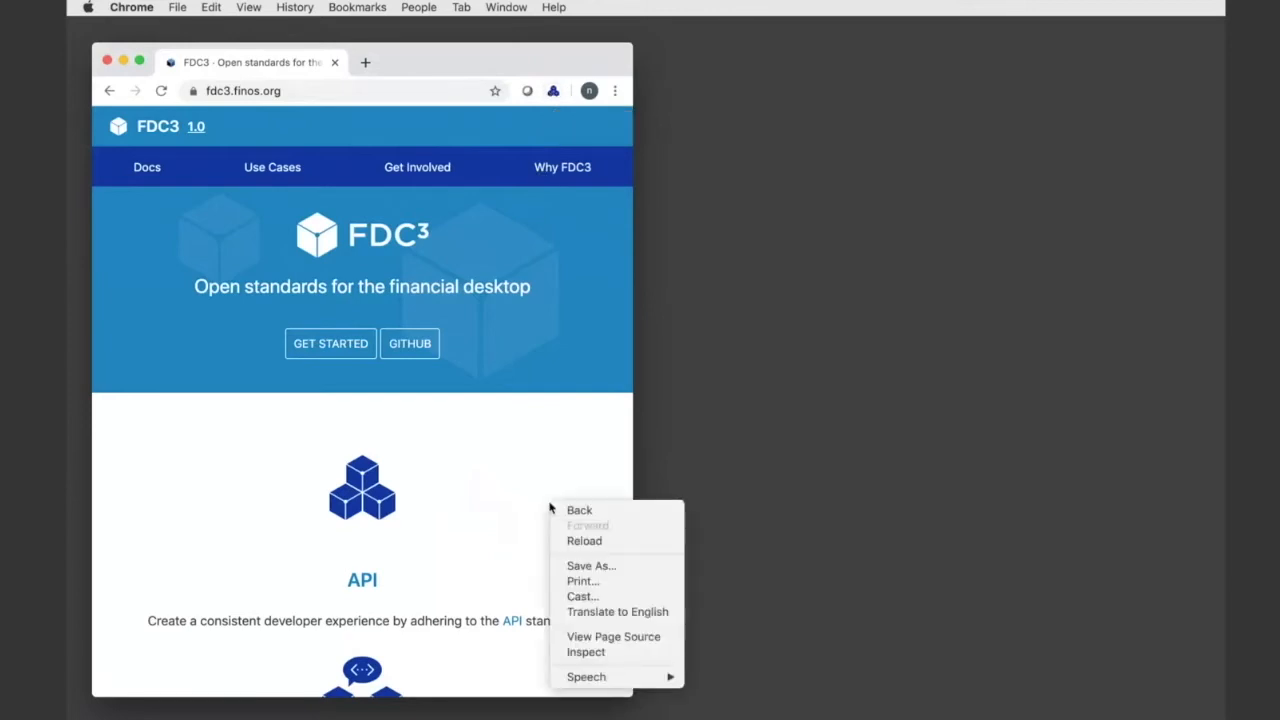
mouse_move(558, 528)
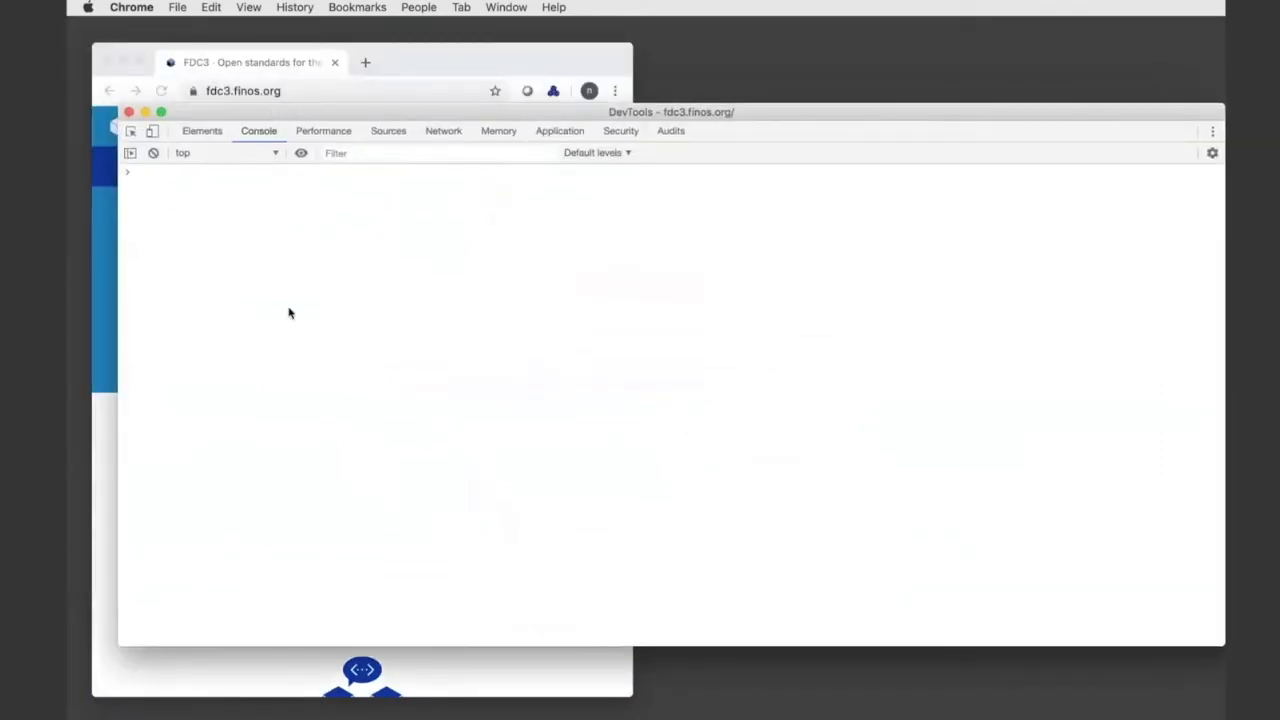
type("fdc3.broadcast({type:\"fdc3.instrument\",name:\"IBM\",id:{ticker:\"ibm\"}})")
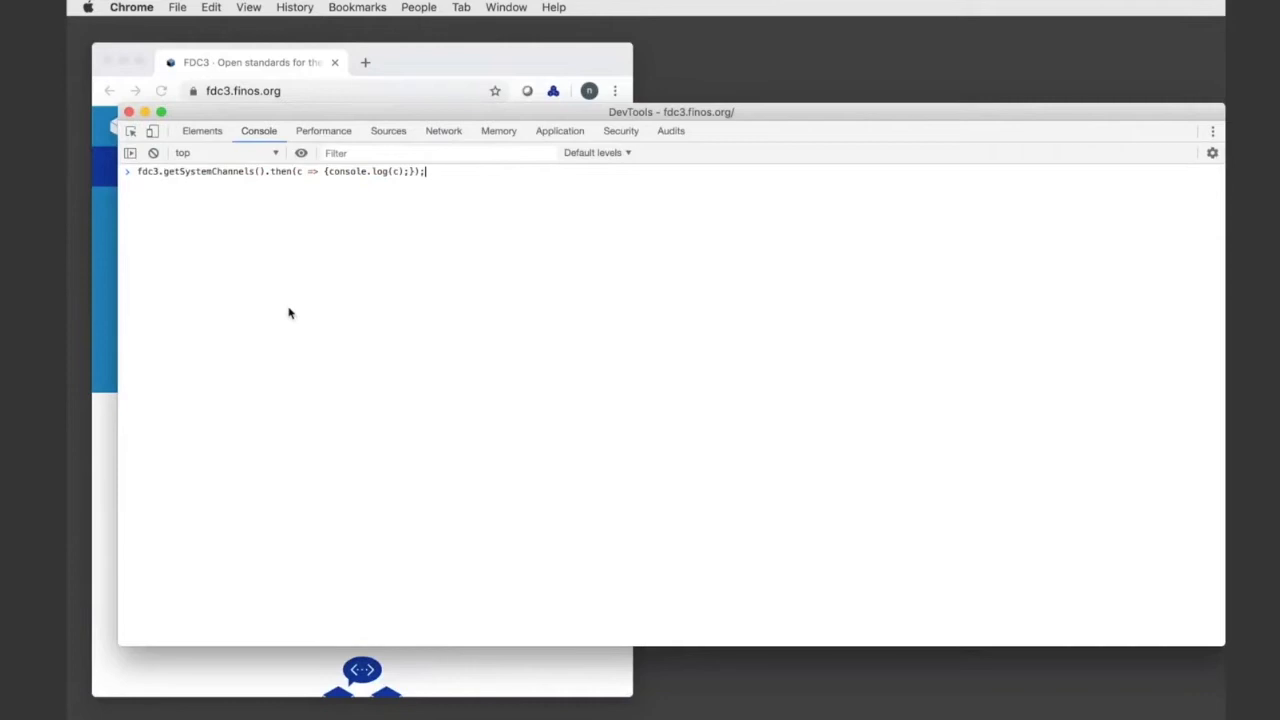
type("fdc3.findIntent(\"fdc3.ViewChart\").then(apps => {console.log(apps);})")
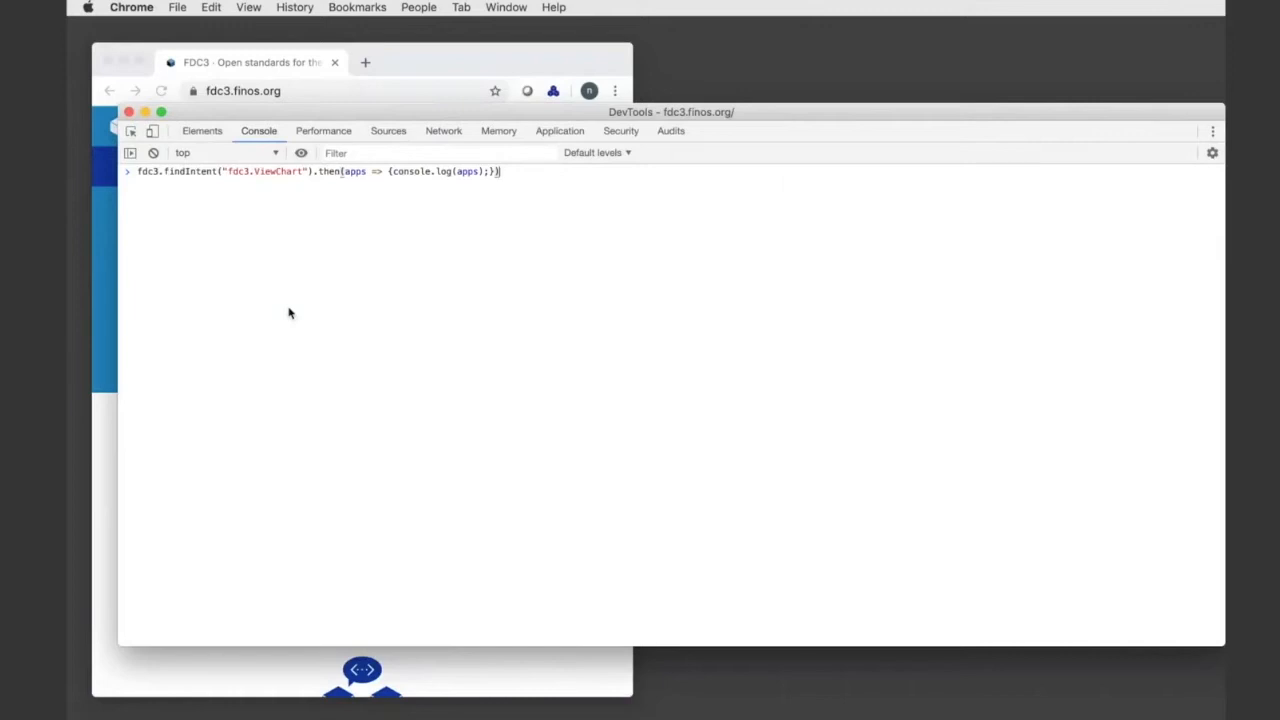
key("Enter")
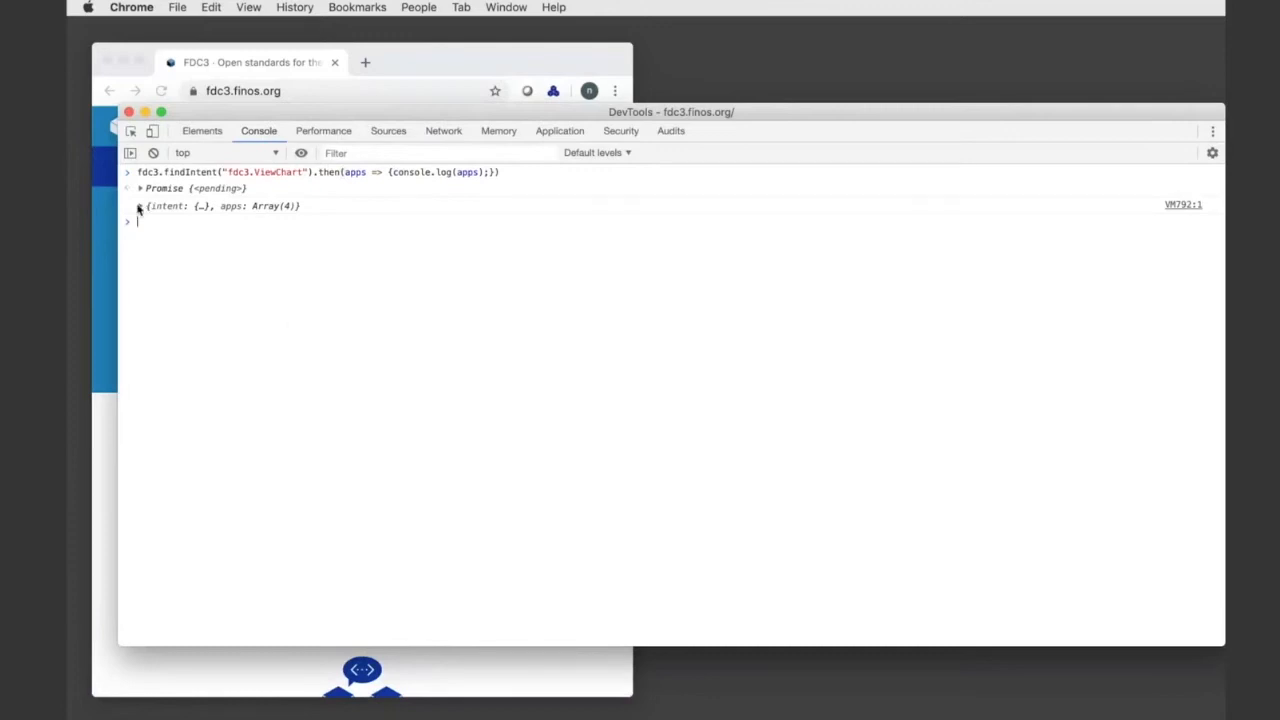
Inspect the logged ViewChart intent with its name, display name and four apps, then collapse it.
left_click(140, 206)
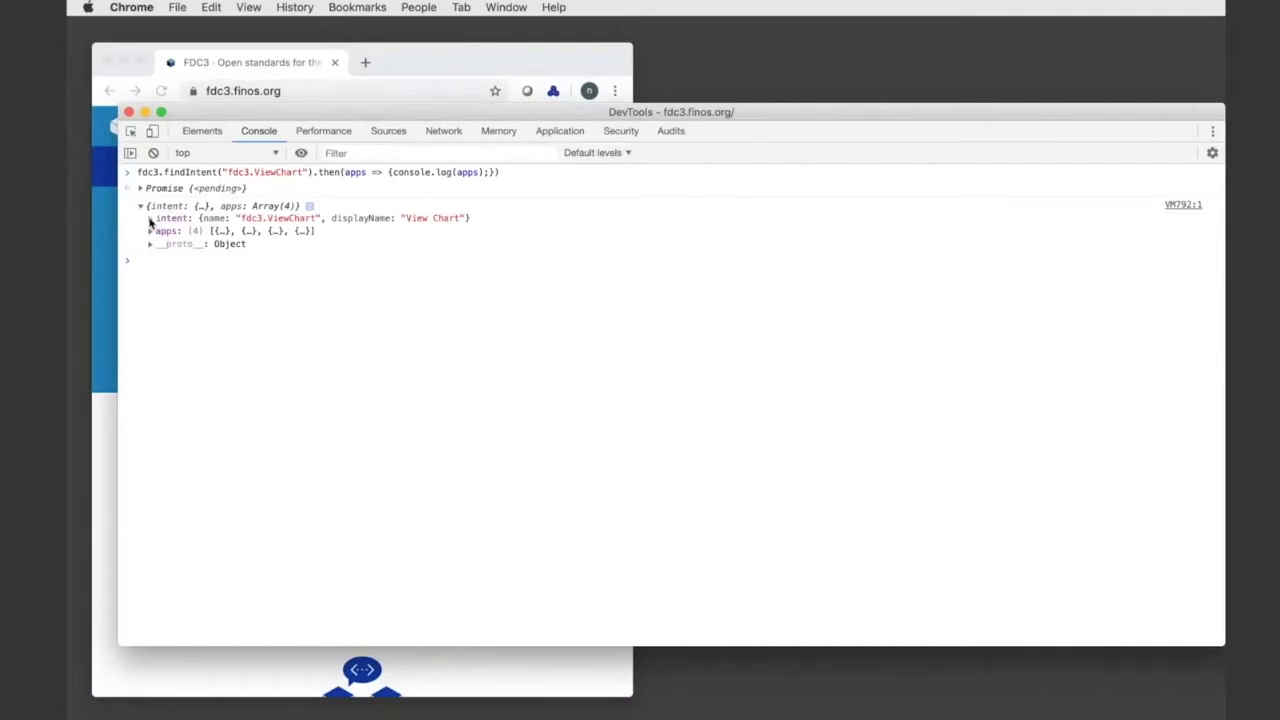
left_click(150, 218)
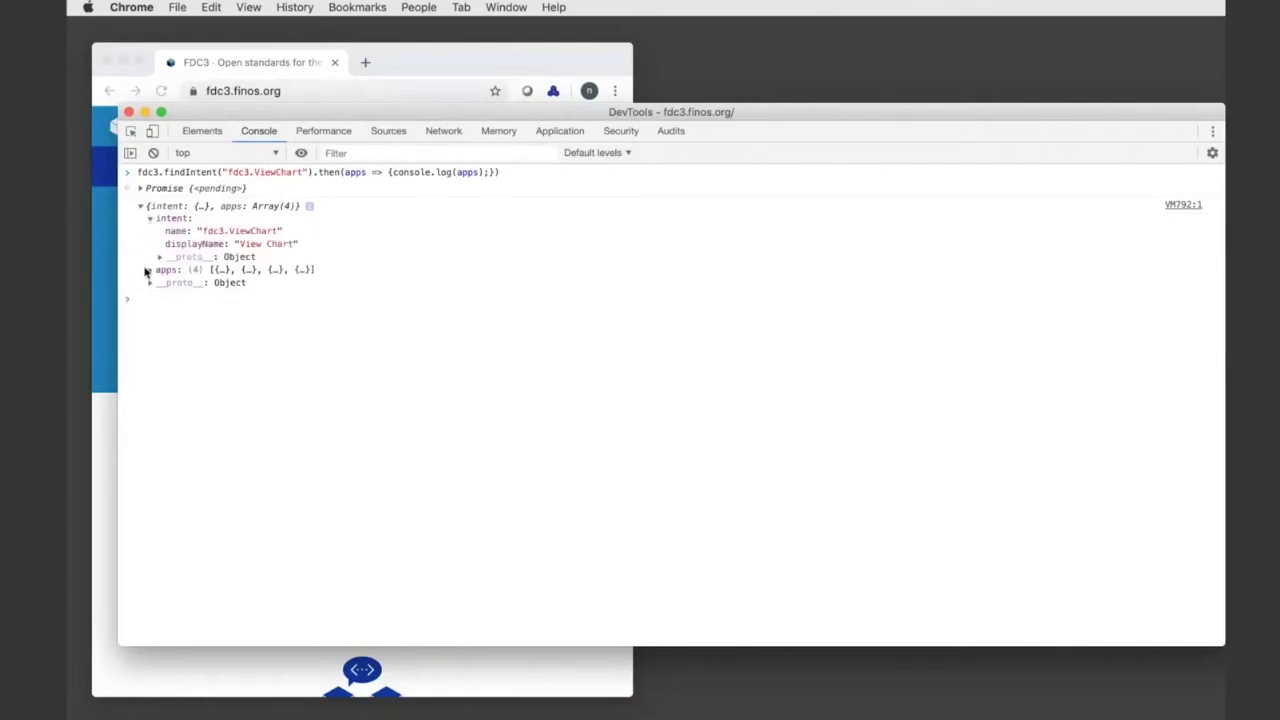
left_click(148, 268)
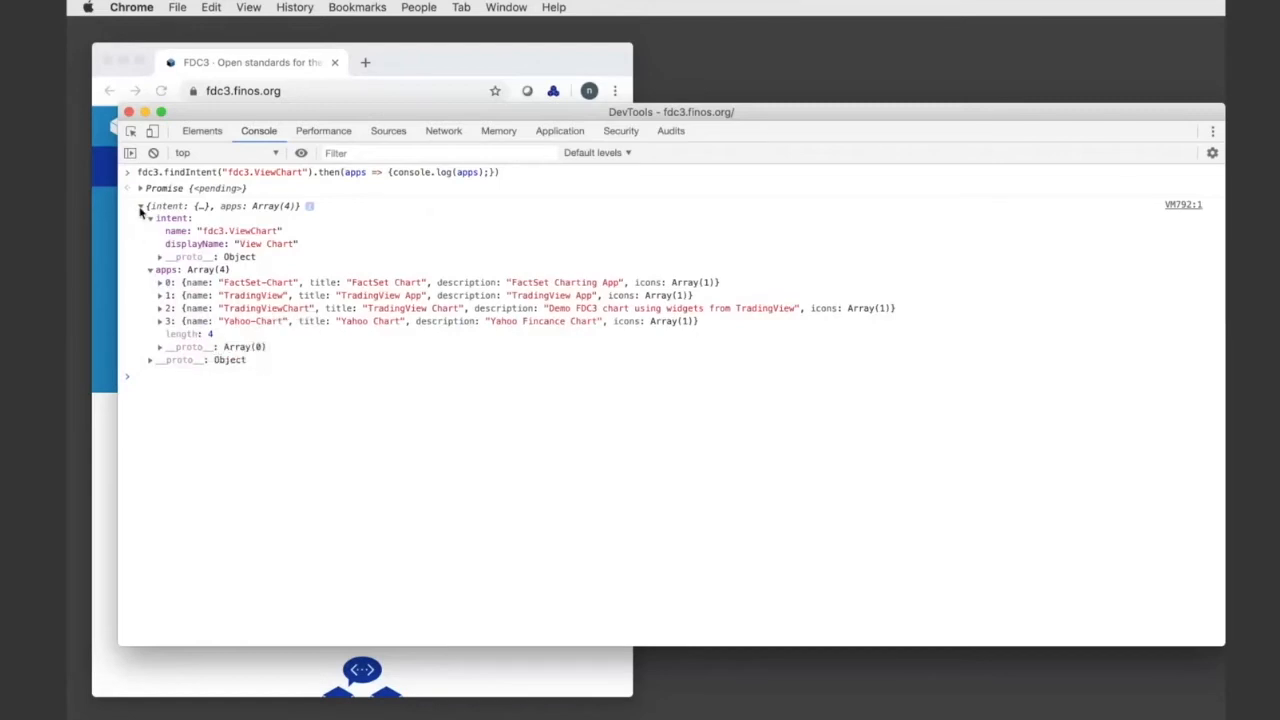
left_click(140, 206)
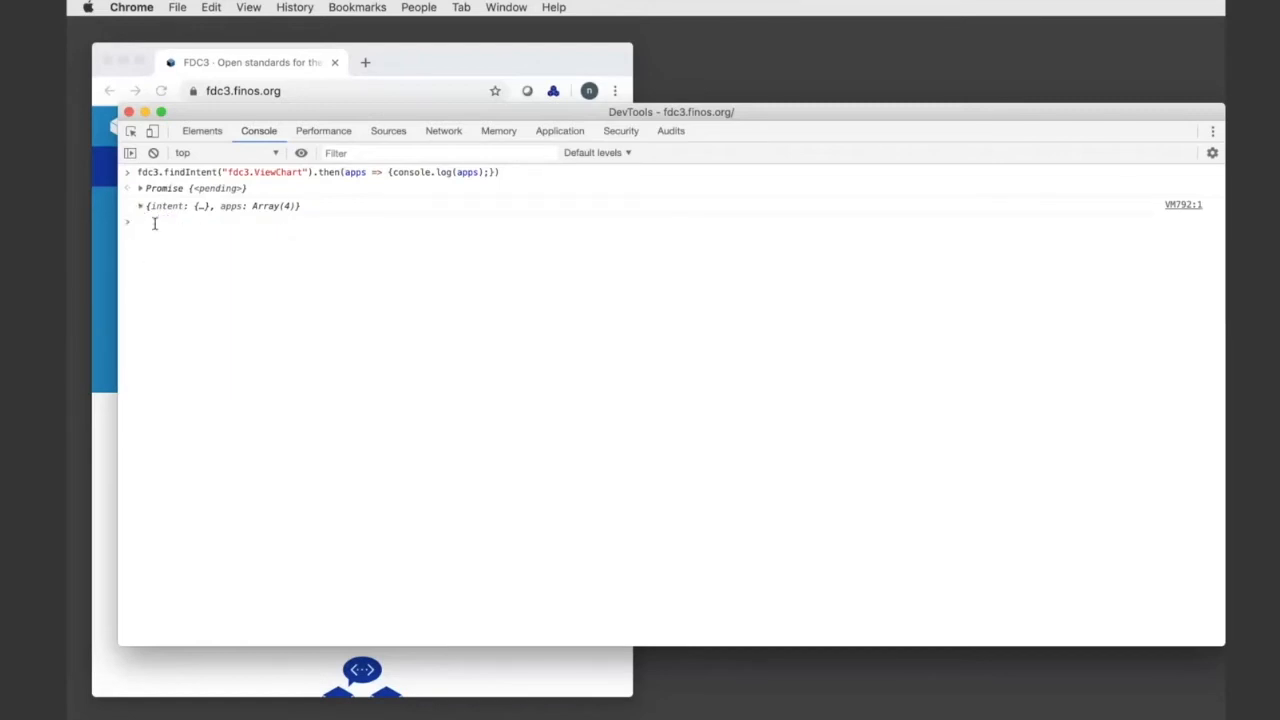
Run fdc3.getSystemChannels() and review the seven logged channels, red through global.
type("fdc3.broadcast({type:\"fdc3.instrument\",name:\"IBM\",id:{ticker:\"ibm\"}})")
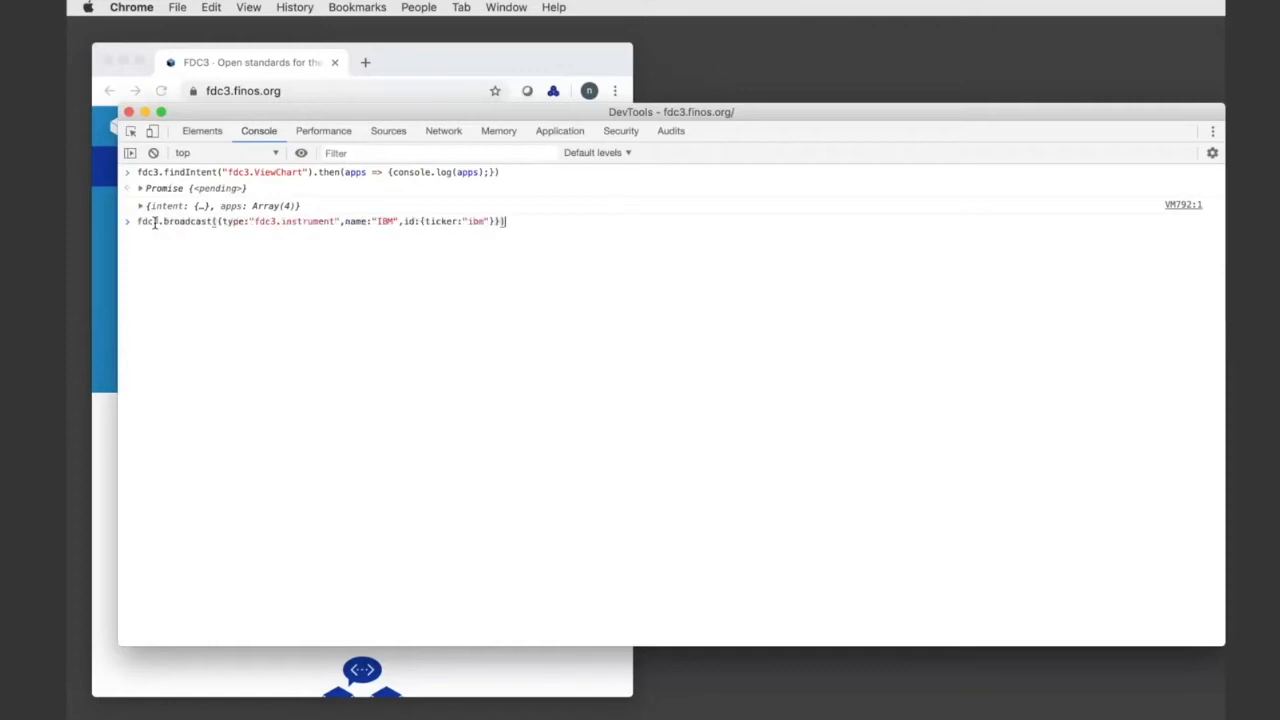
type("fdc3.getSystemChannels().then(c => {console.log(c);});")
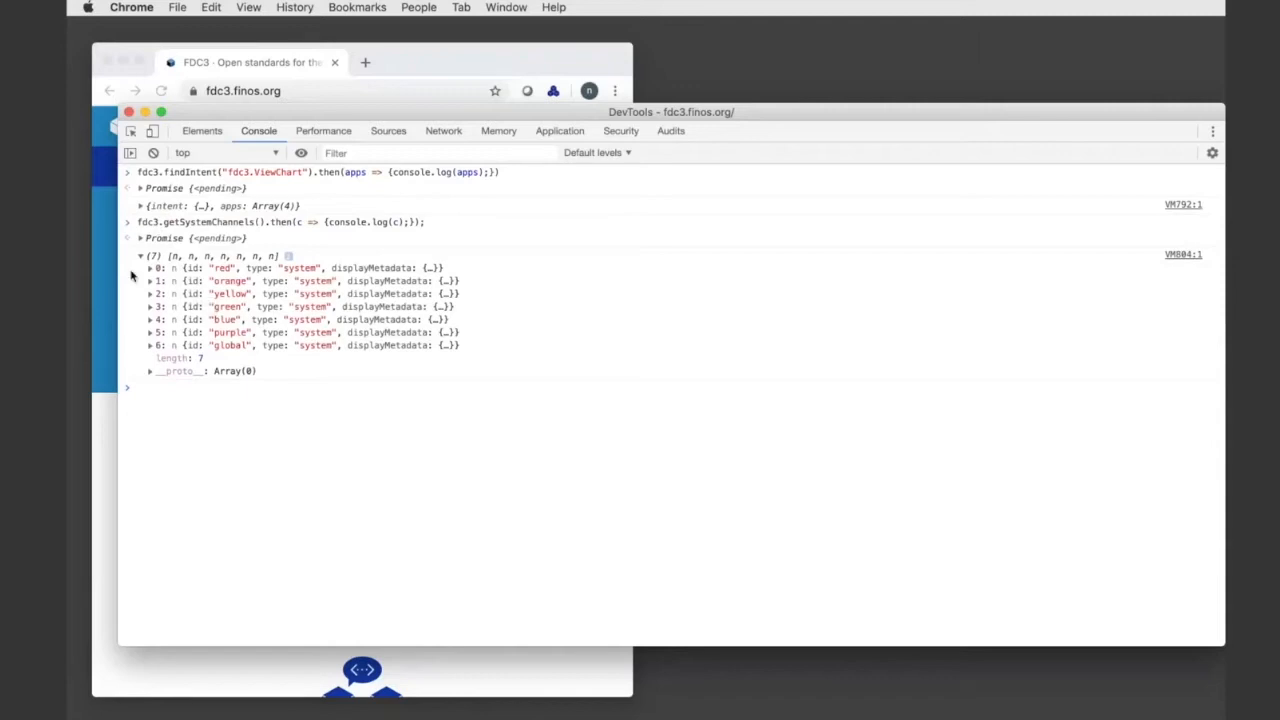
left_click(140, 256)
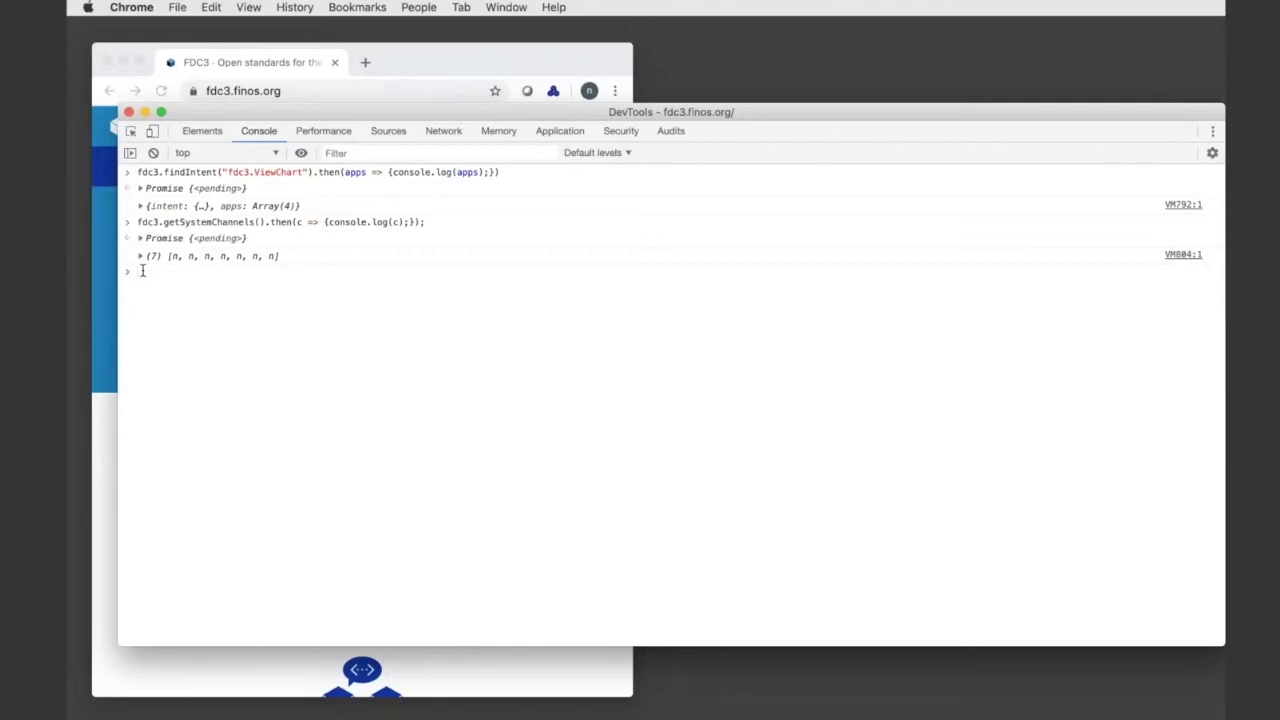
Join the red channel and broadcast an IBM fdc3.instrument context from the console.
type("fdc3.findIntent(\"fdc3.ViewChart\").then(apps => {console.log(apps);})")
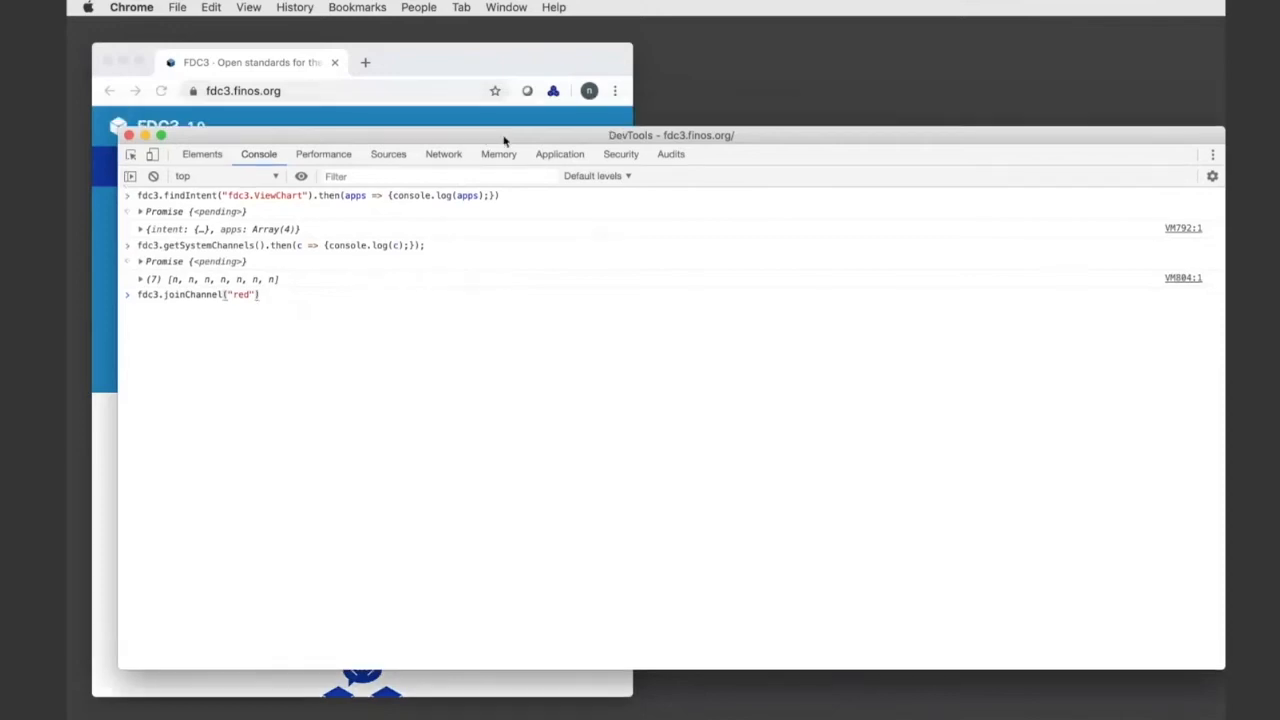
mouse_move(548, 160)
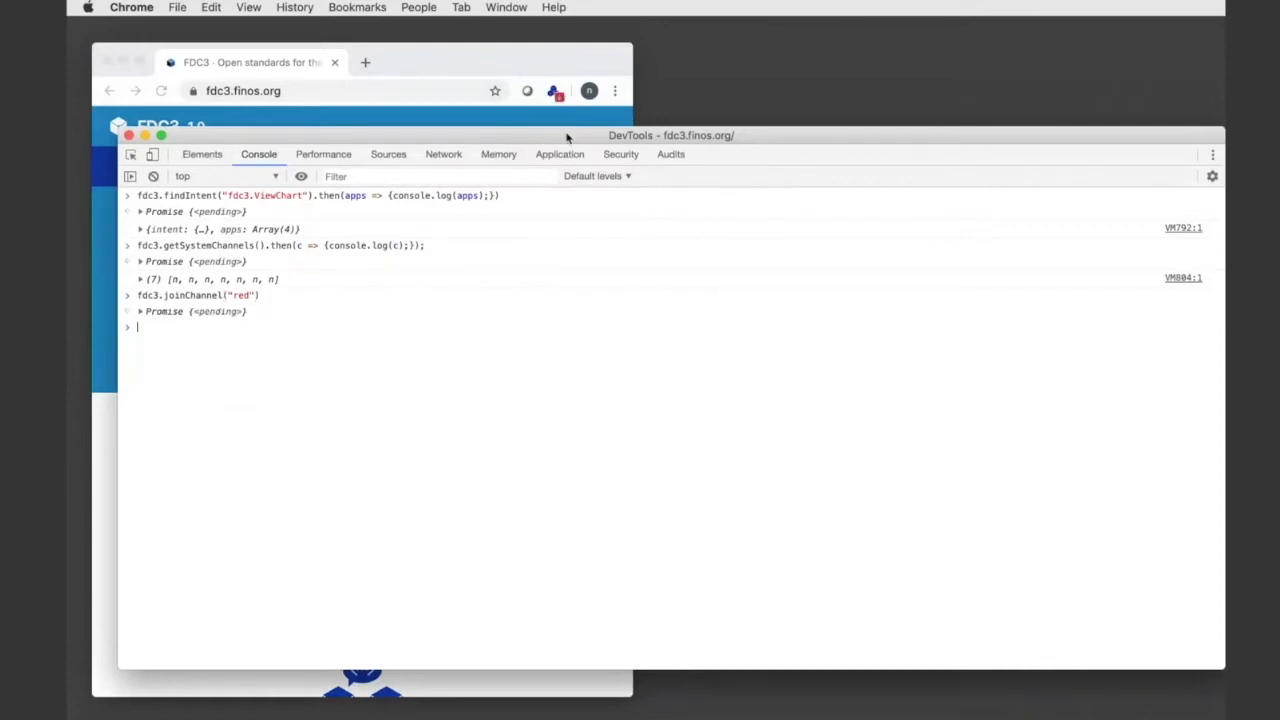
mouse_move(548, 140)
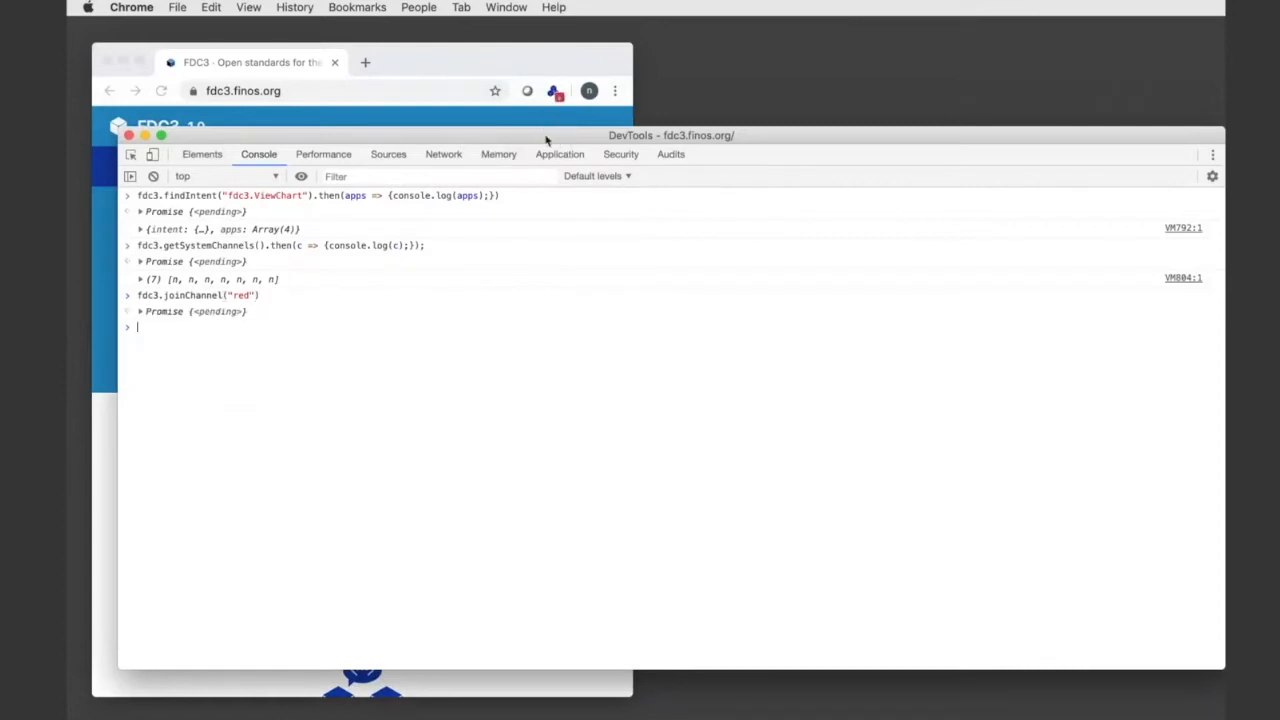
mouse_move(204, 344)
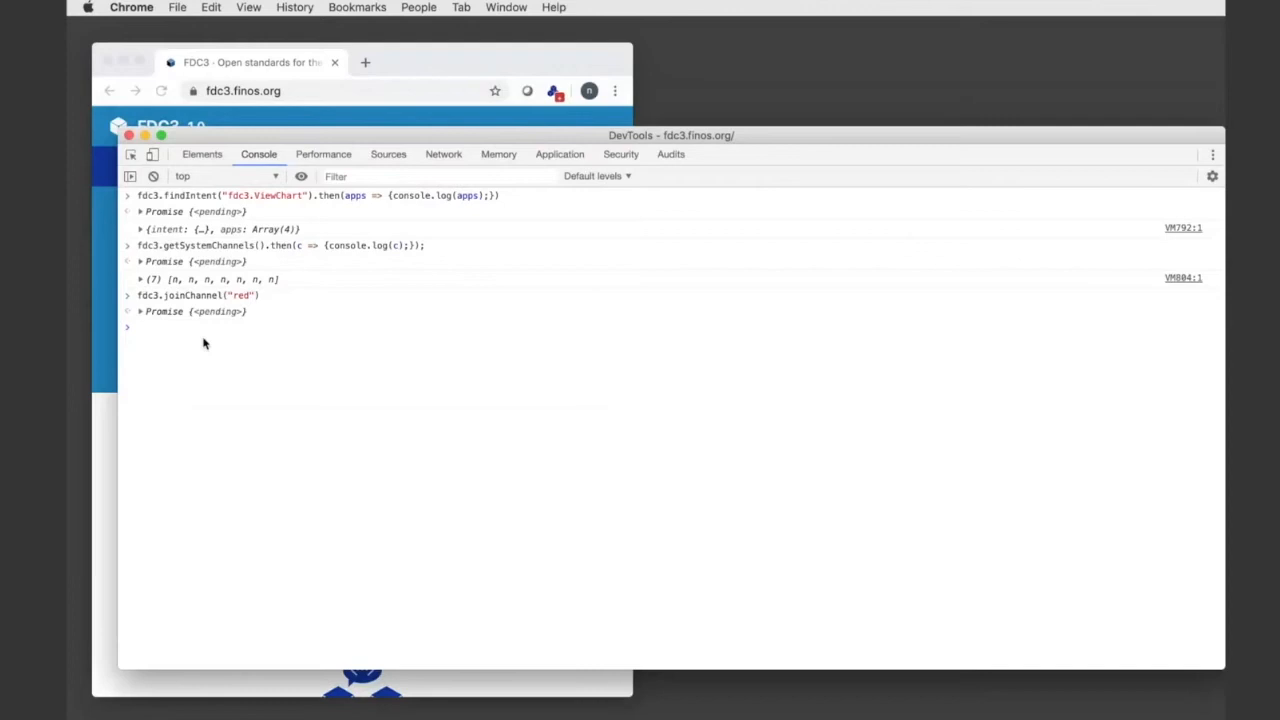
type("fdc3.getSystemChannels().then(c => {console.log(c);});")
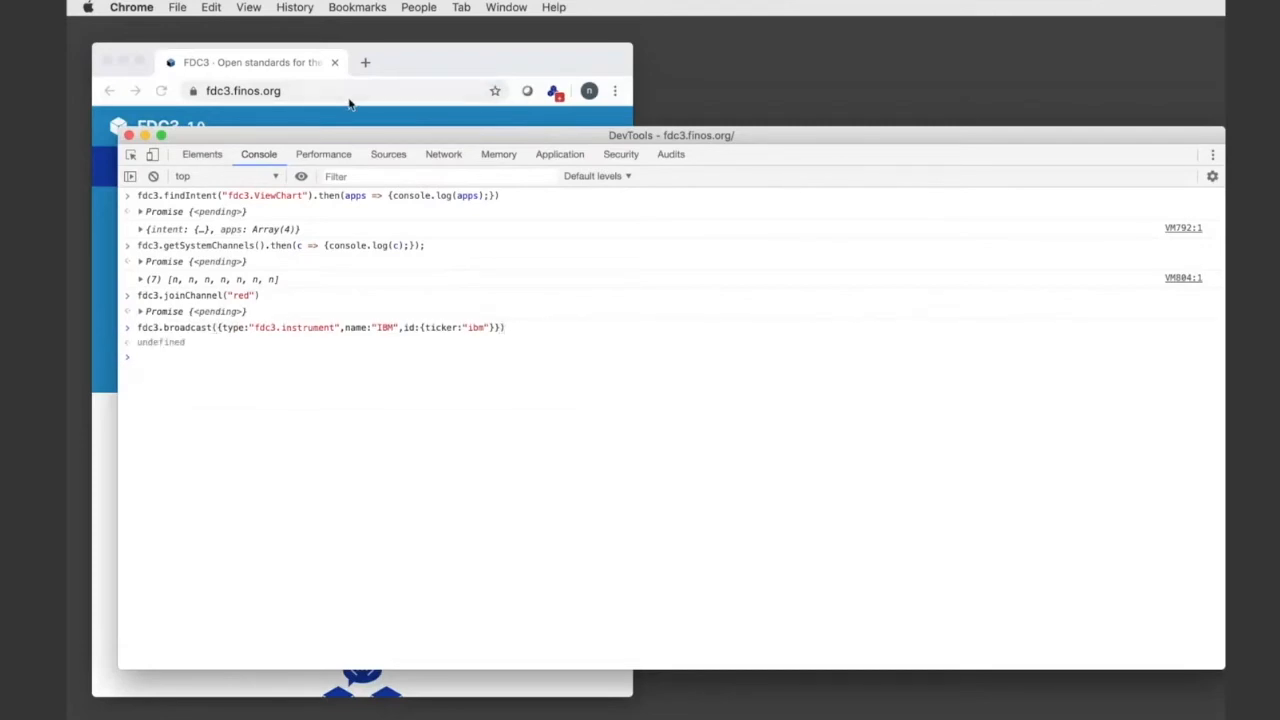
mouse_move(400, 136)
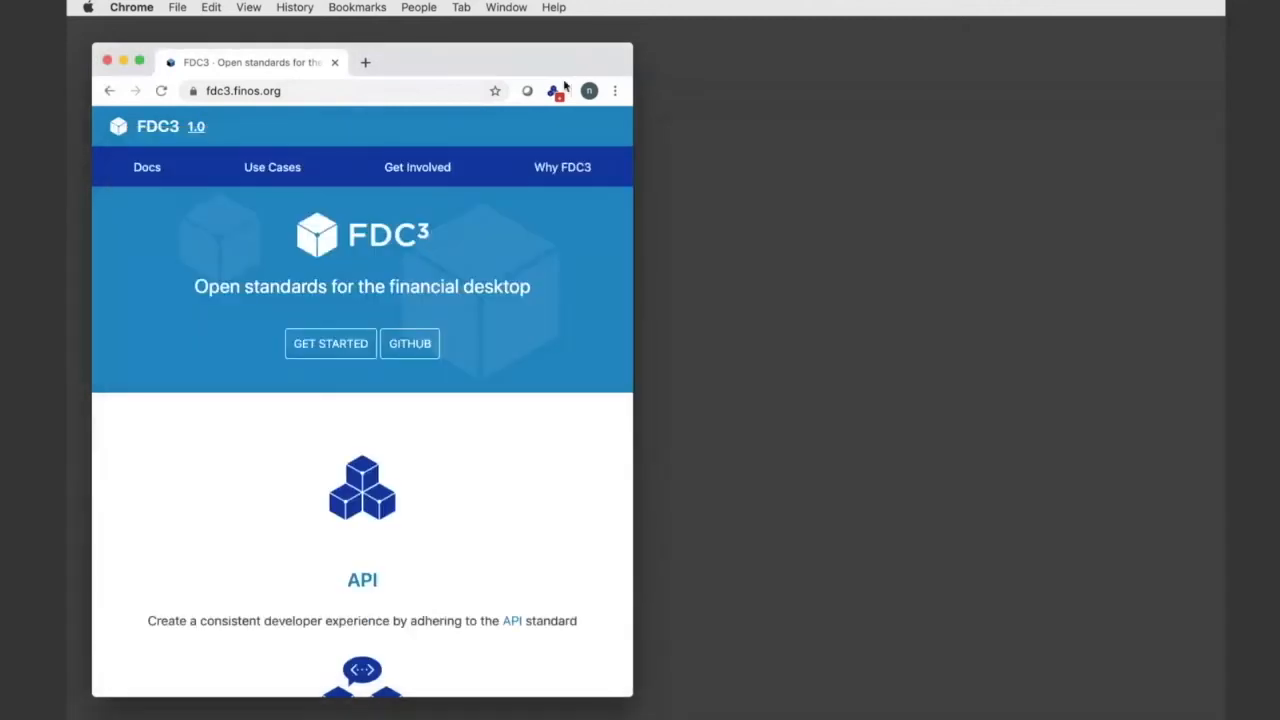
Launch the Channel Manager app from the FDC3 extension panel by searching 'chann'.
left_click(556, 92)
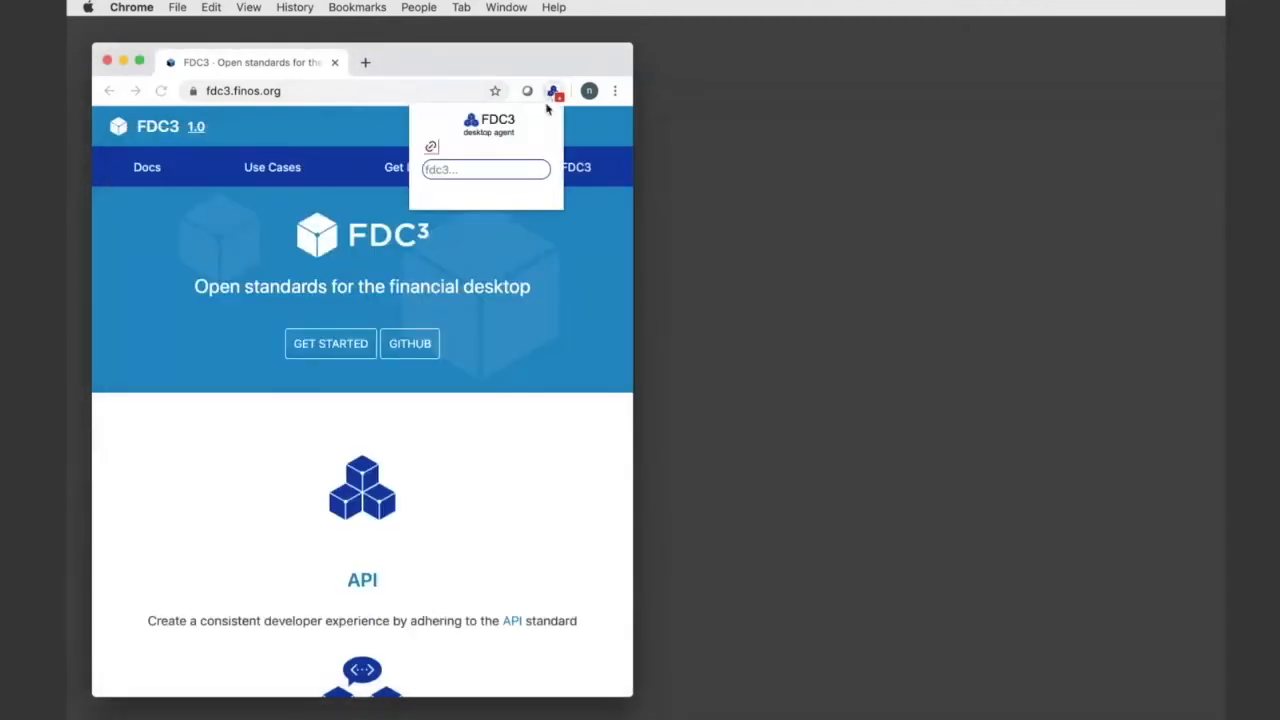
left_click(486, 168)
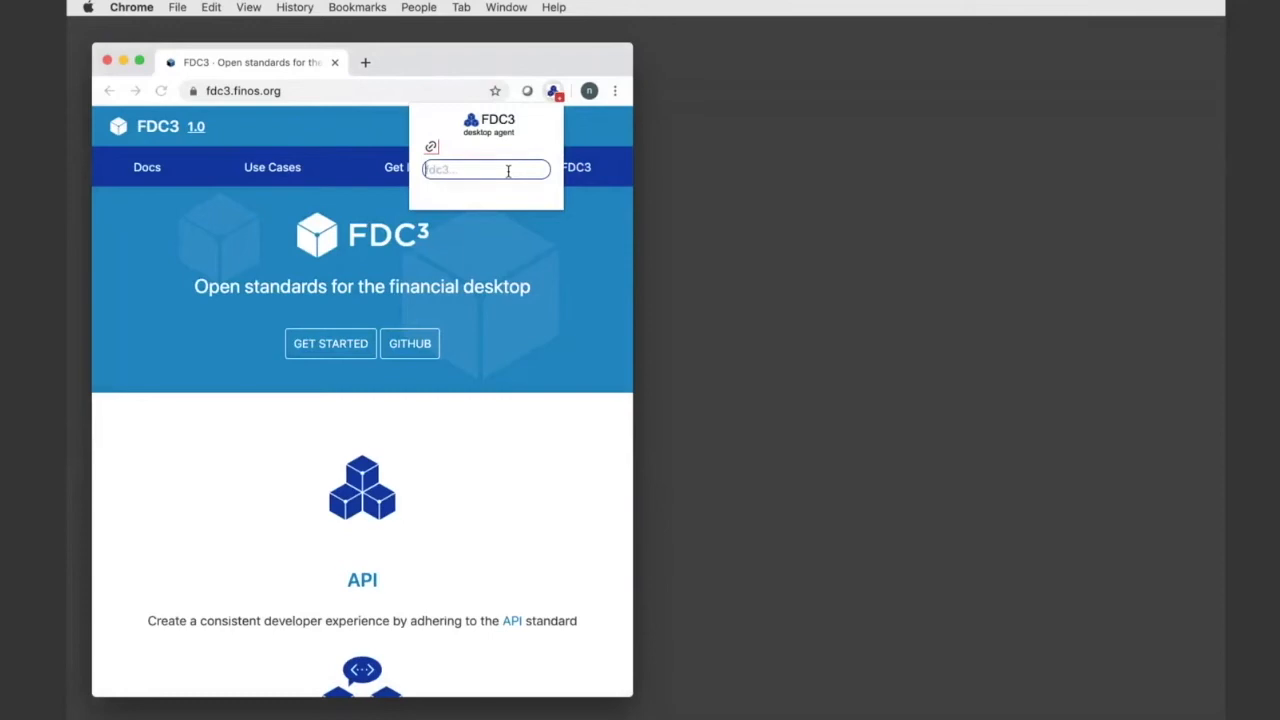
type("chann")
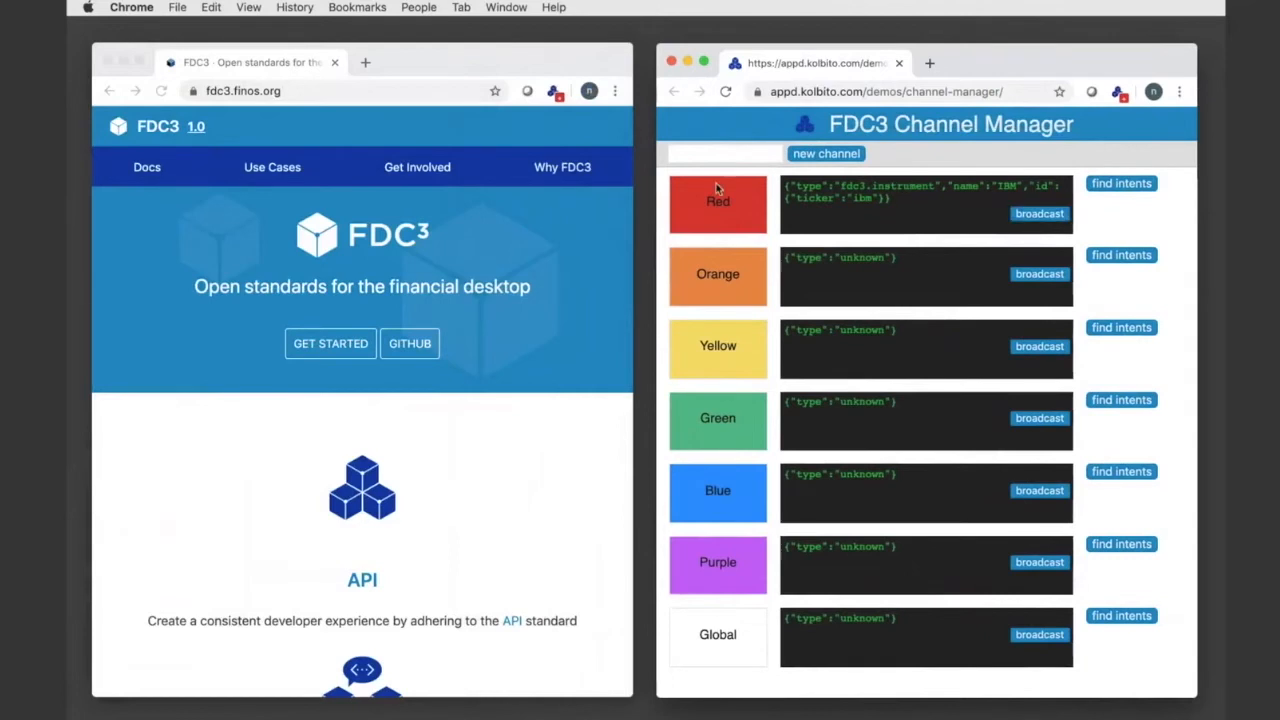
mouse_move(756, 218)
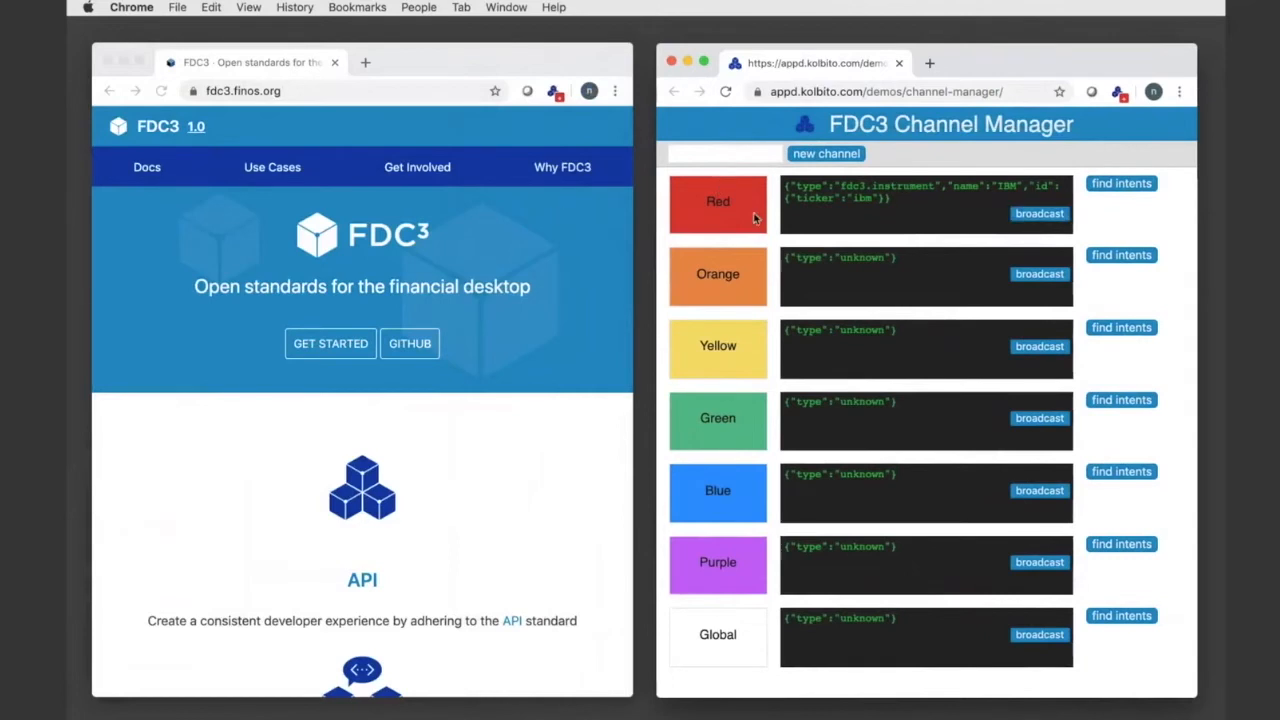
mouse_move(908, 204)
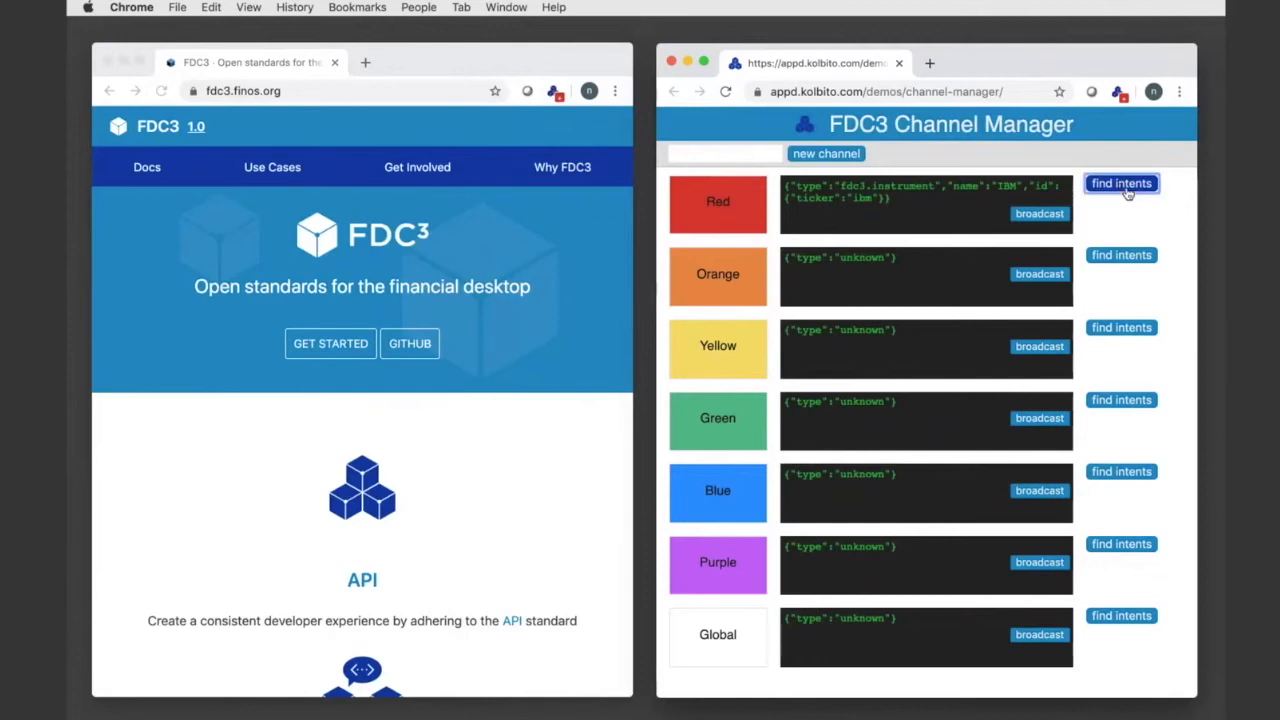
Resolve the Red channel's IBM context to View Chart in the TradingView App.
left_click(1120, 184)
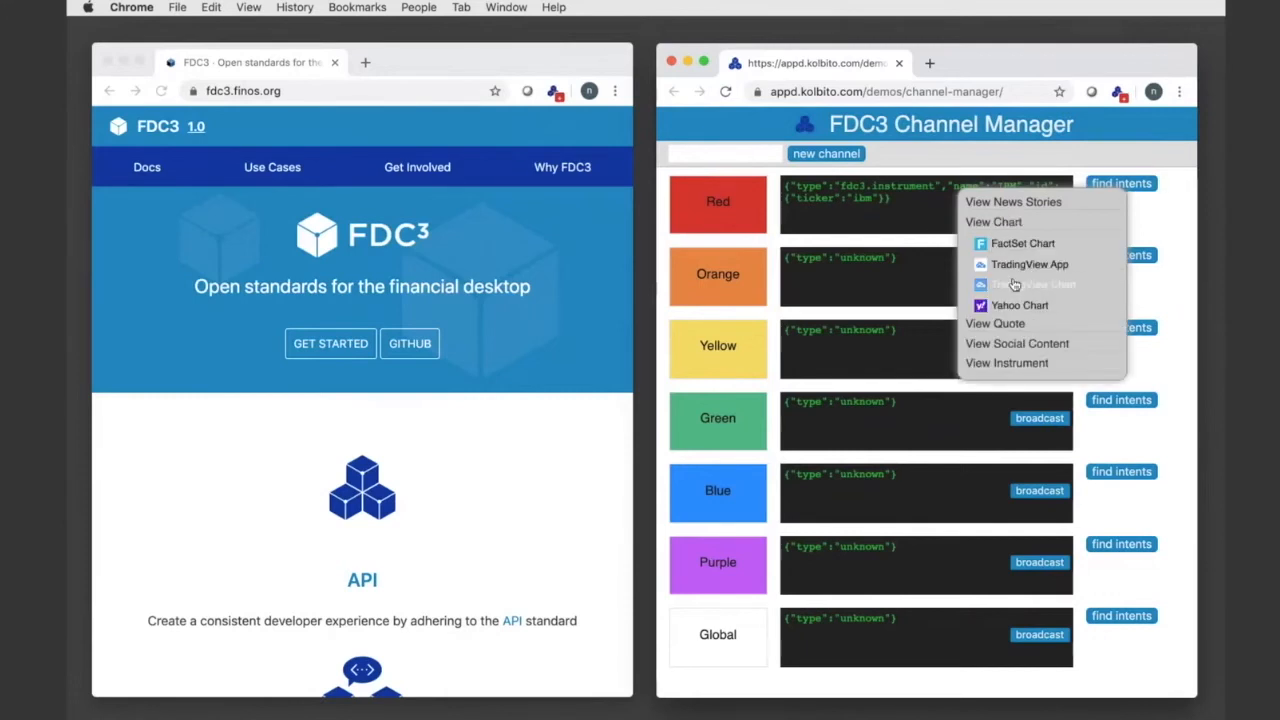
mouse_move(1020, 288)
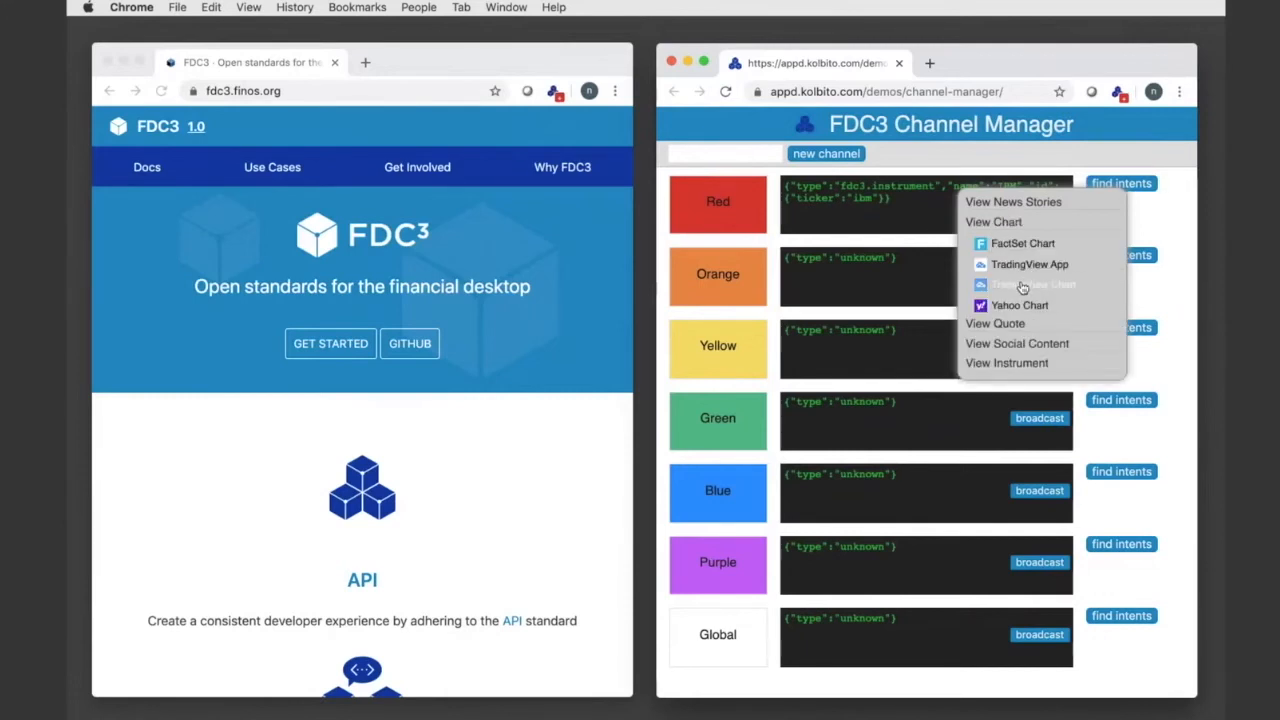
left_click(1028, 264)
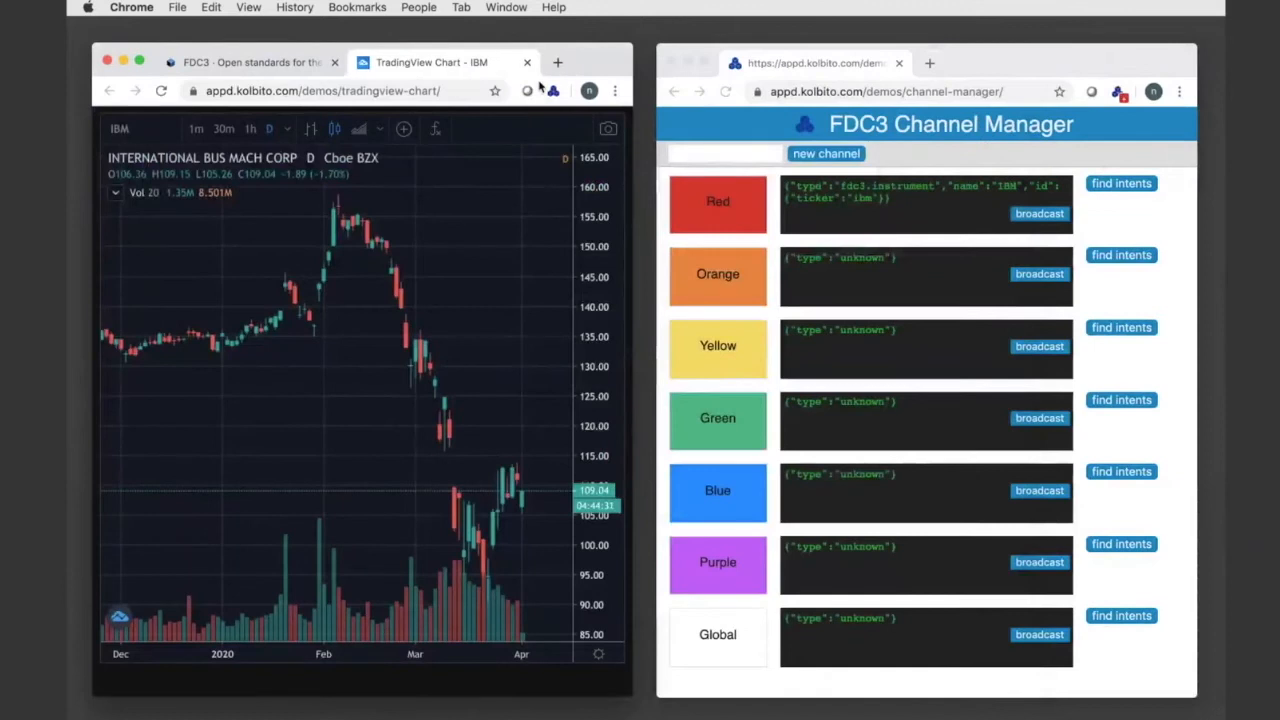
mouse_move(552, 92)
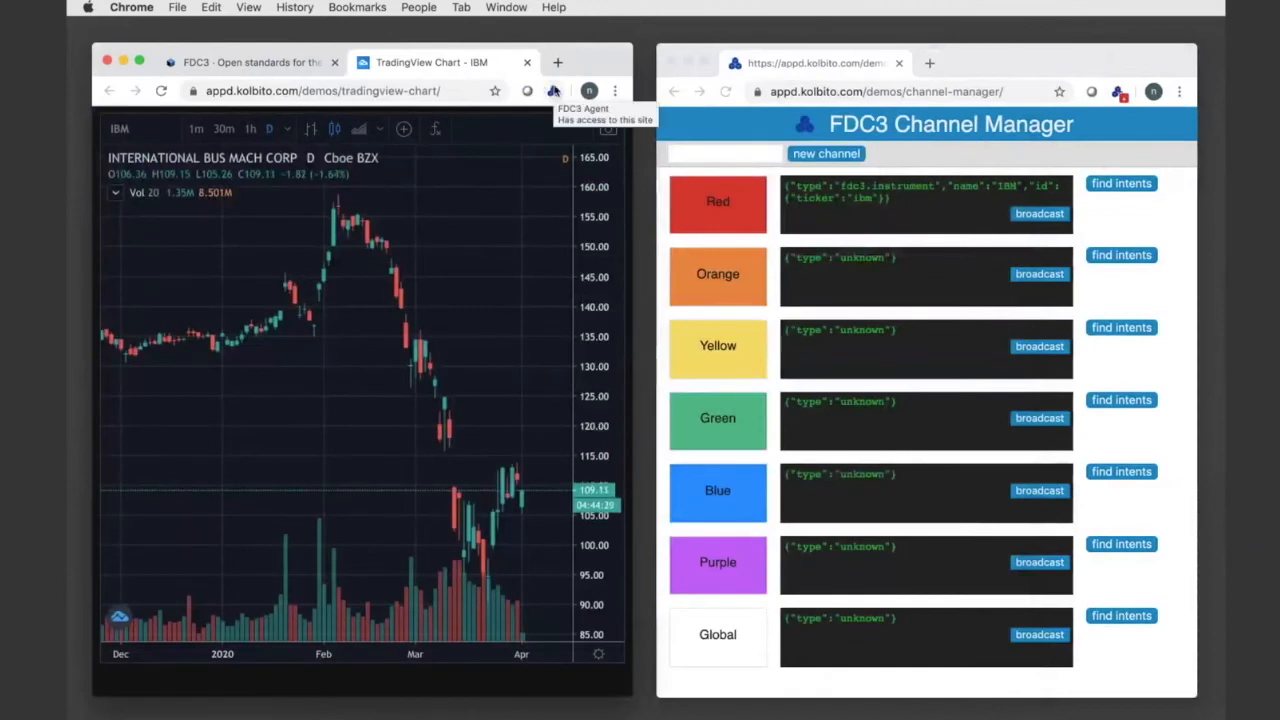
Broadcast the Microsoft context on the Orange channel from the chart's FDC3 panel.
left_click(554, 92)
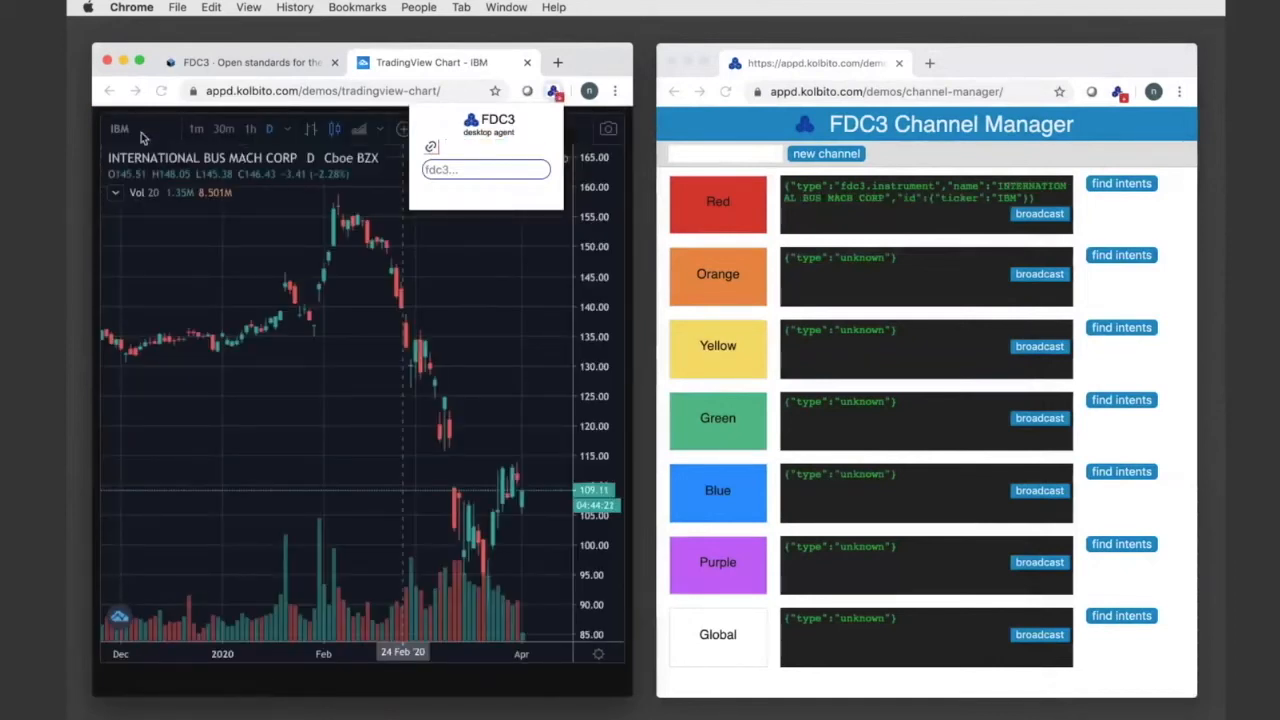
left_click(120, 128)
type("MSFT")
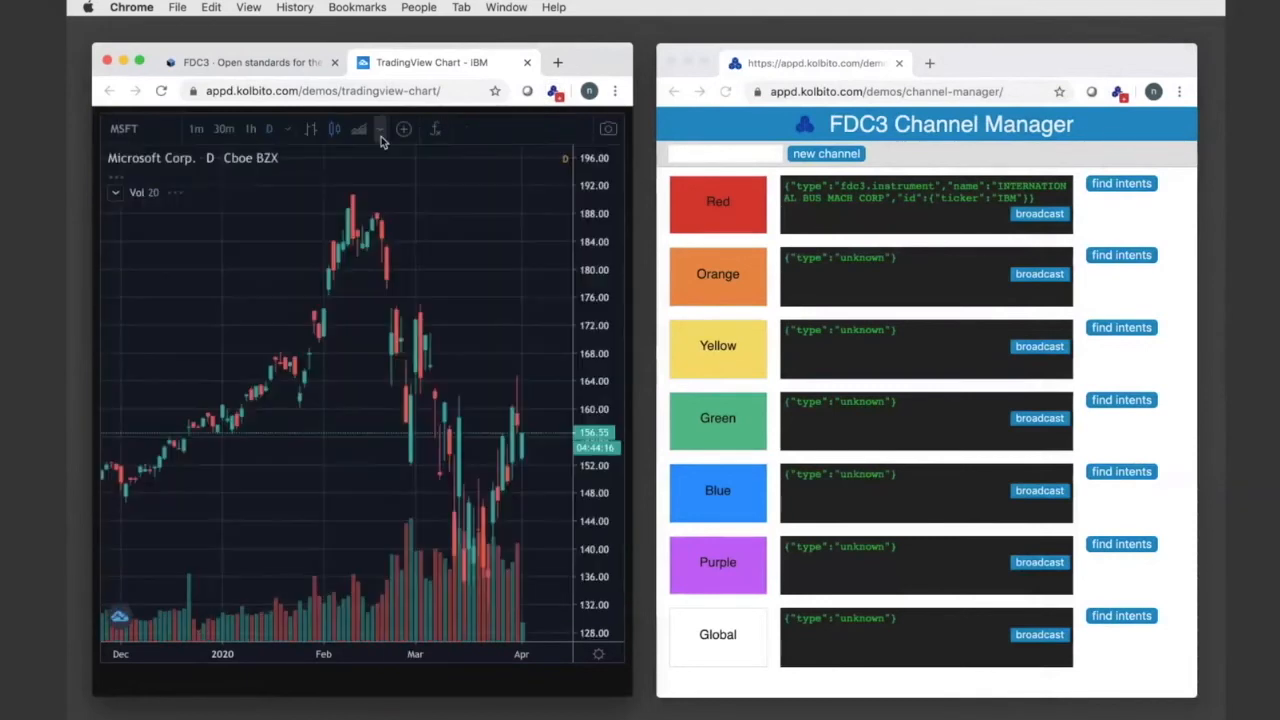
left_click(1040, 212)
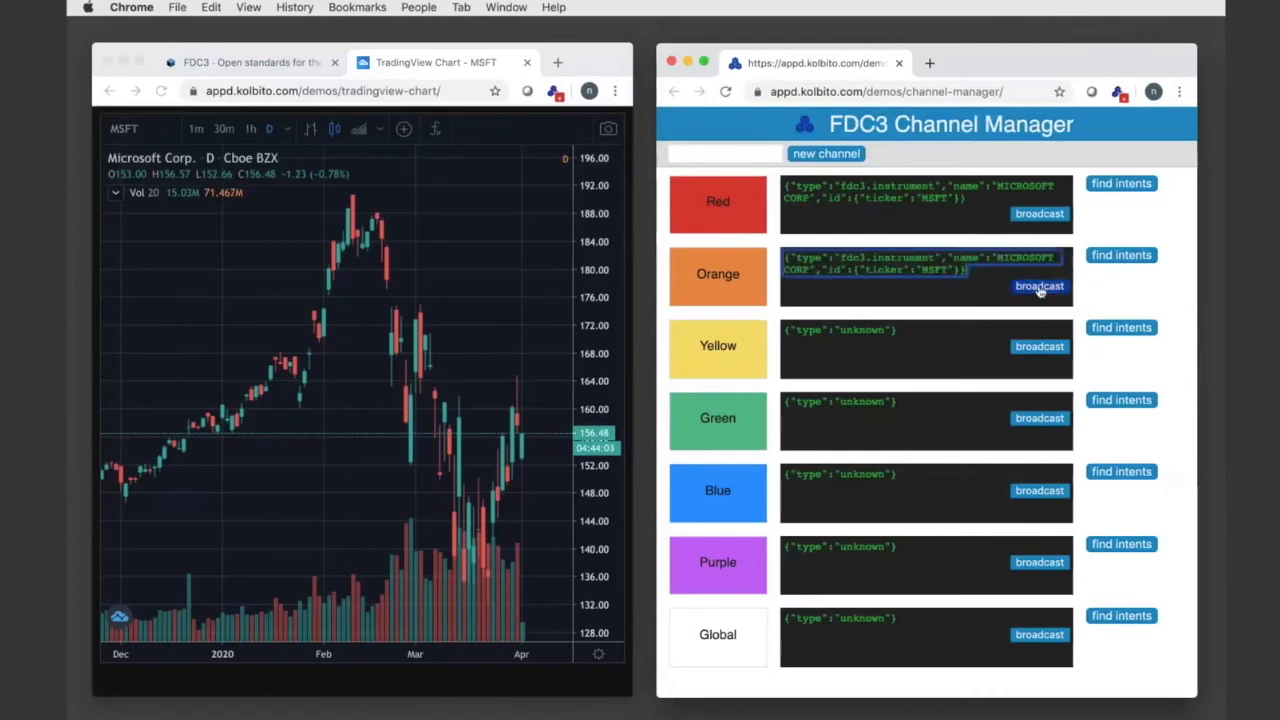
left_click(1040, 286)
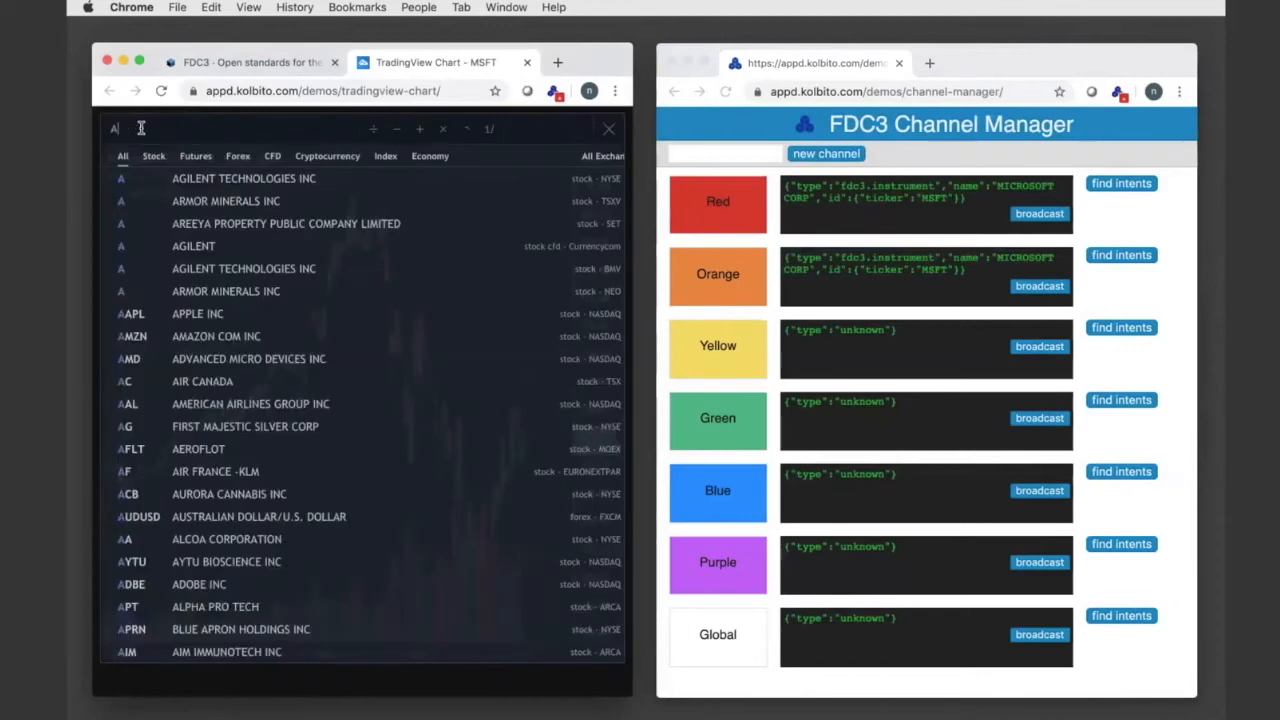
Switch the chart symbol to Apple Inc, then link the chart to the Orange channel.
type("APL")
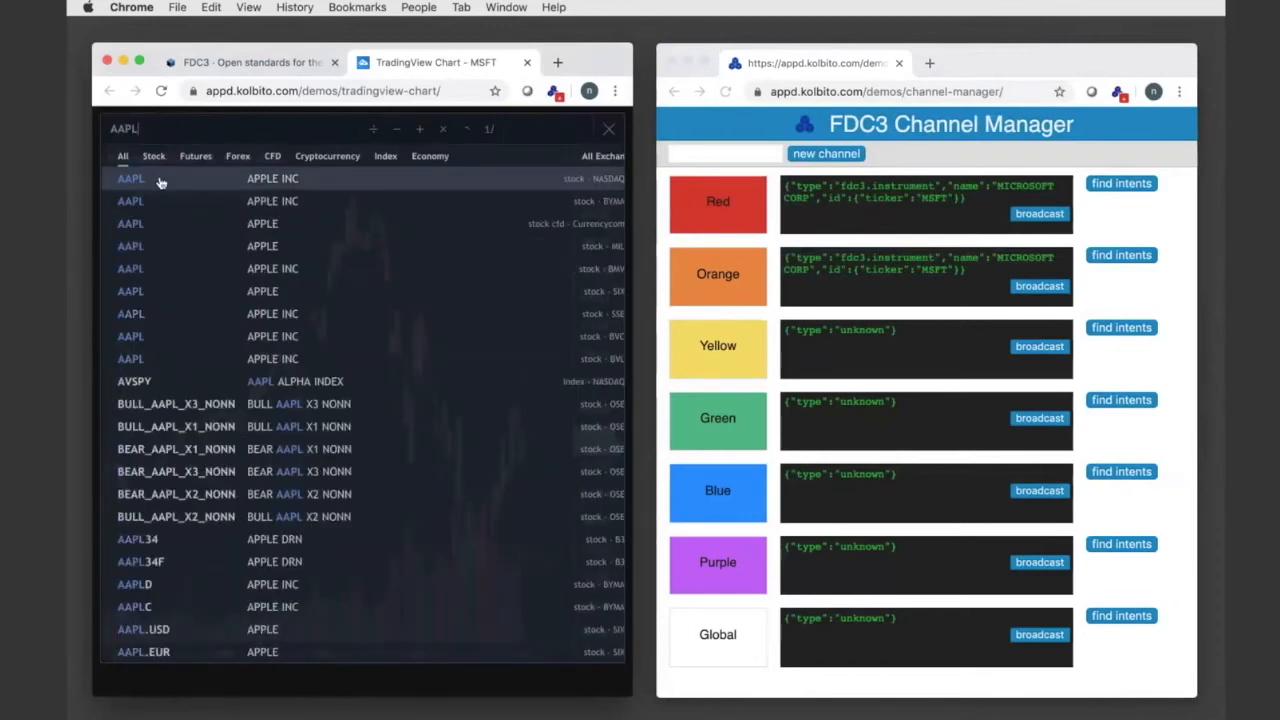
left_click(128, 178)
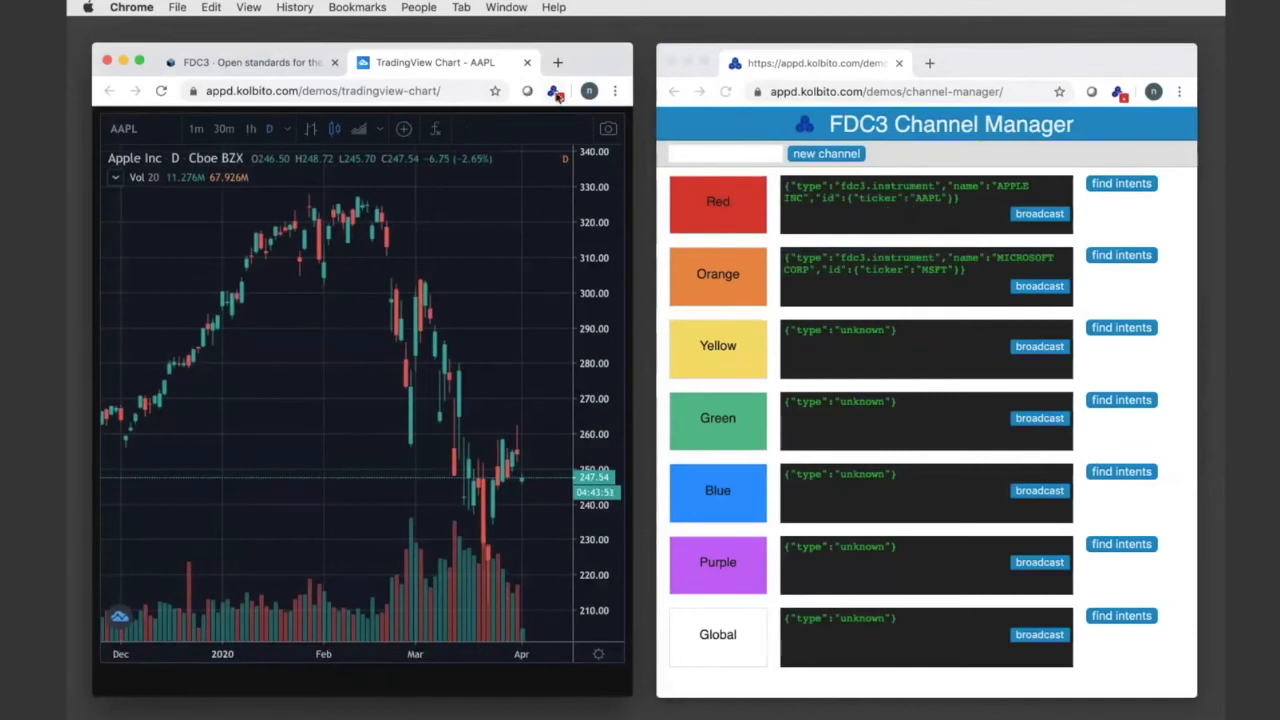
left_click(556, 92)
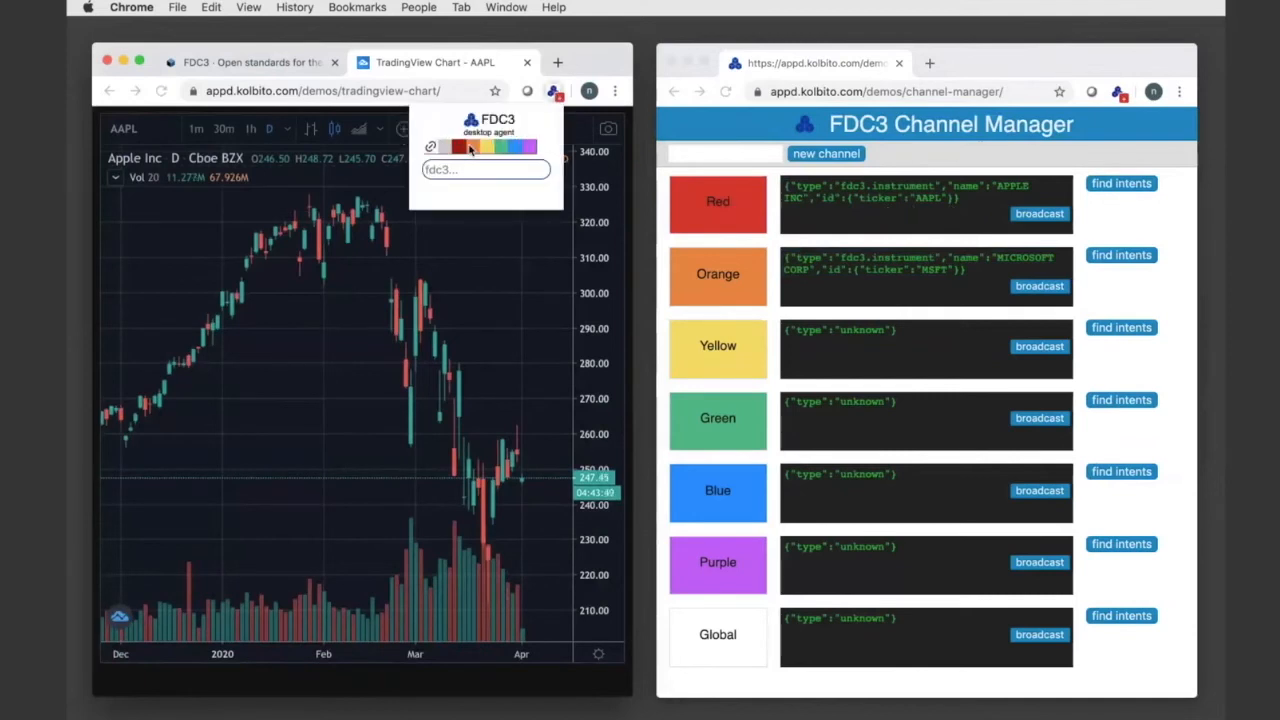
mouse_move(472, 148)
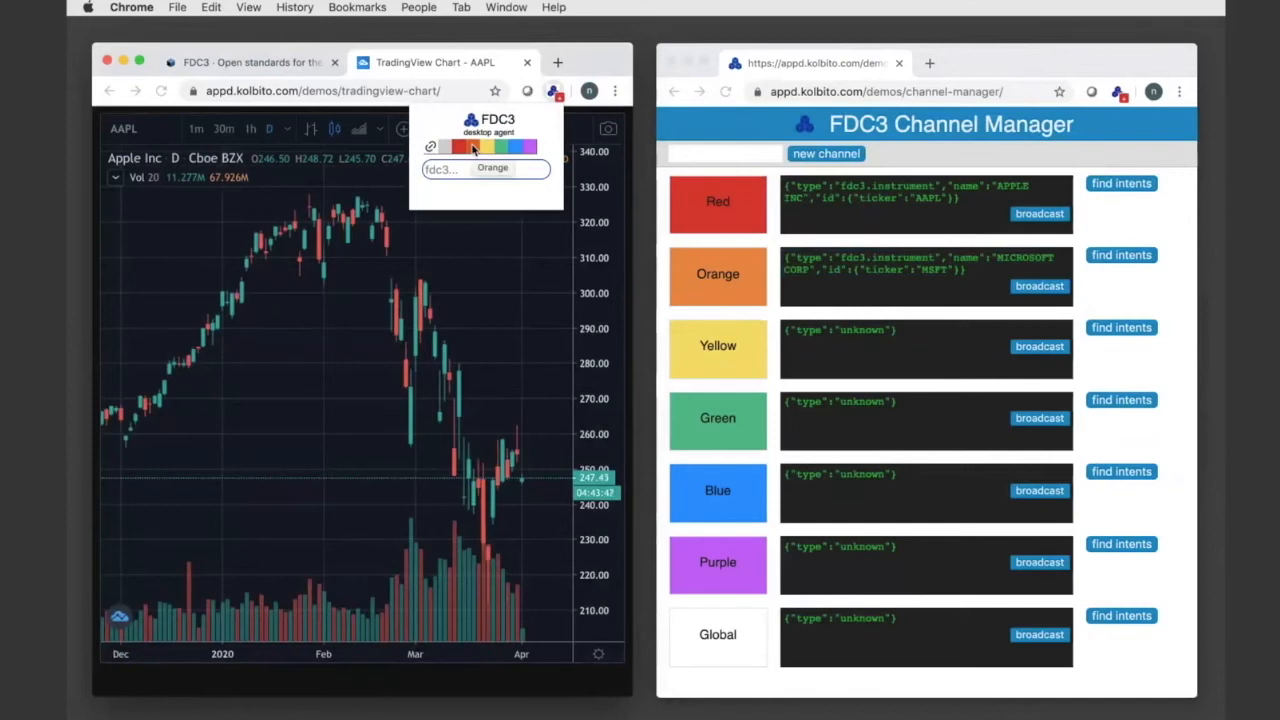
left_click(1040, 286)
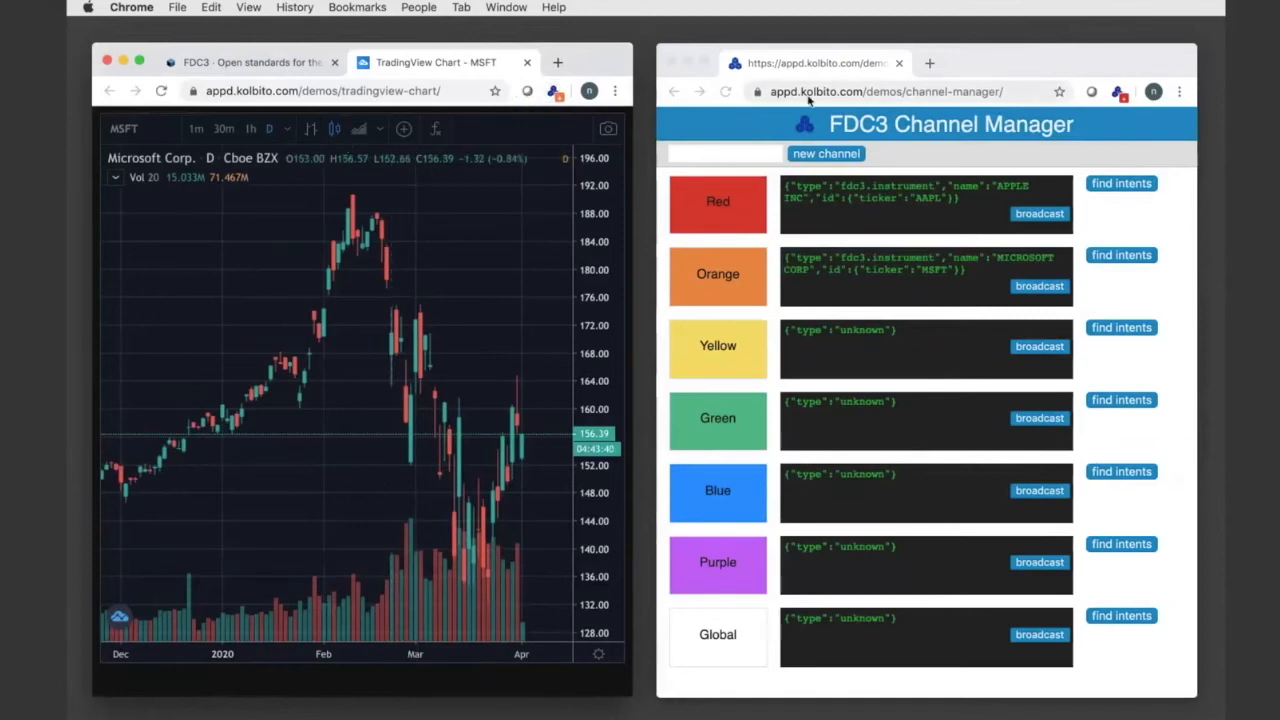
left_click(884, 92)
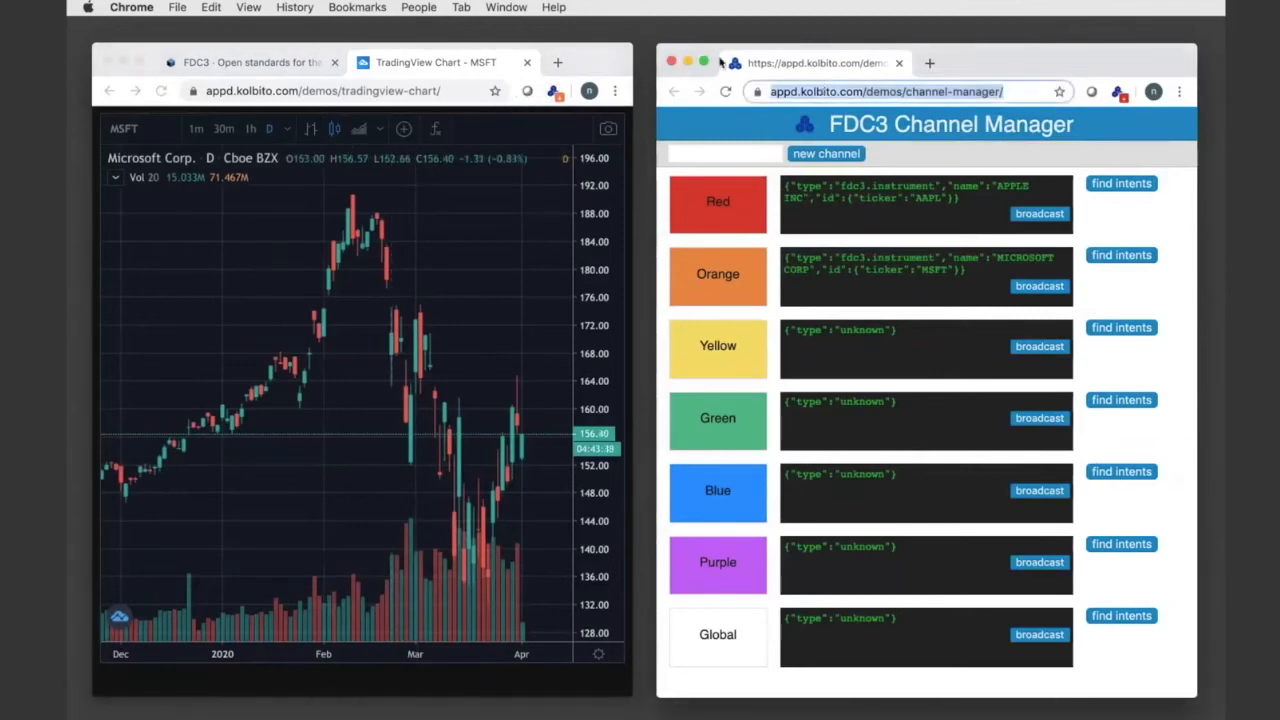
Create a custom channel named foo in a second Channel Manager window and locate its row.
left_click(556, 62)
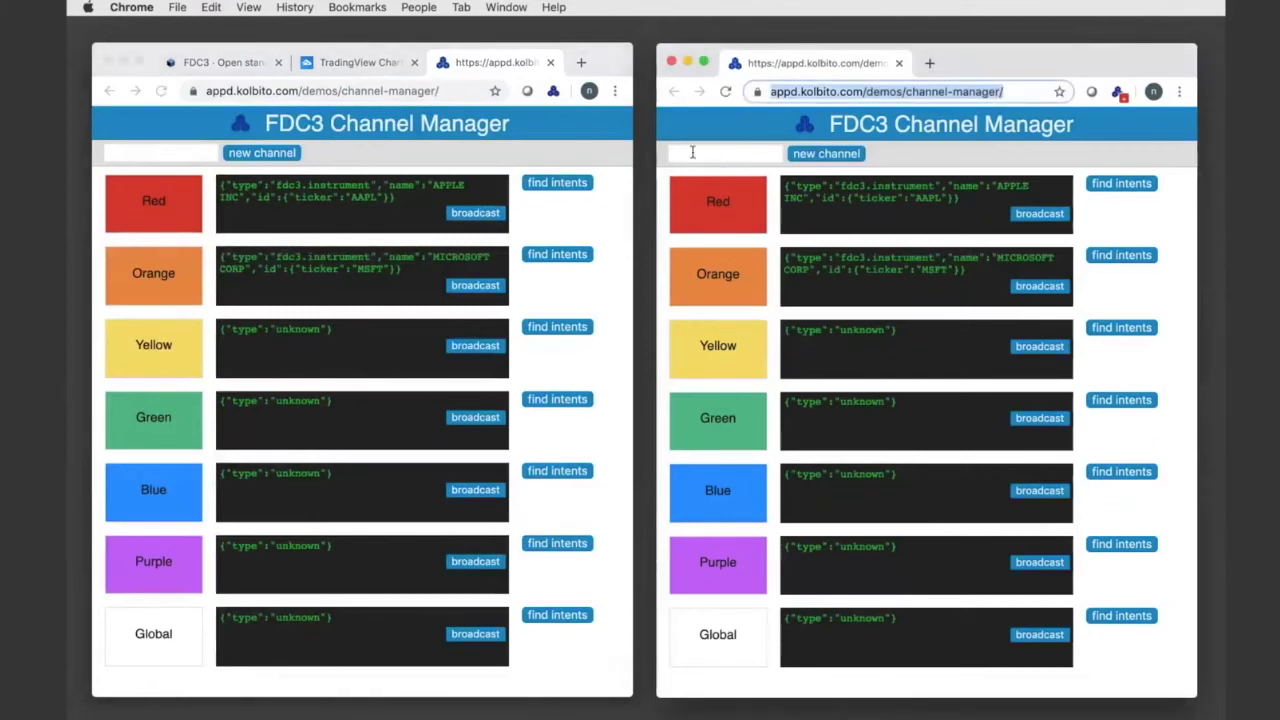
type("foo")
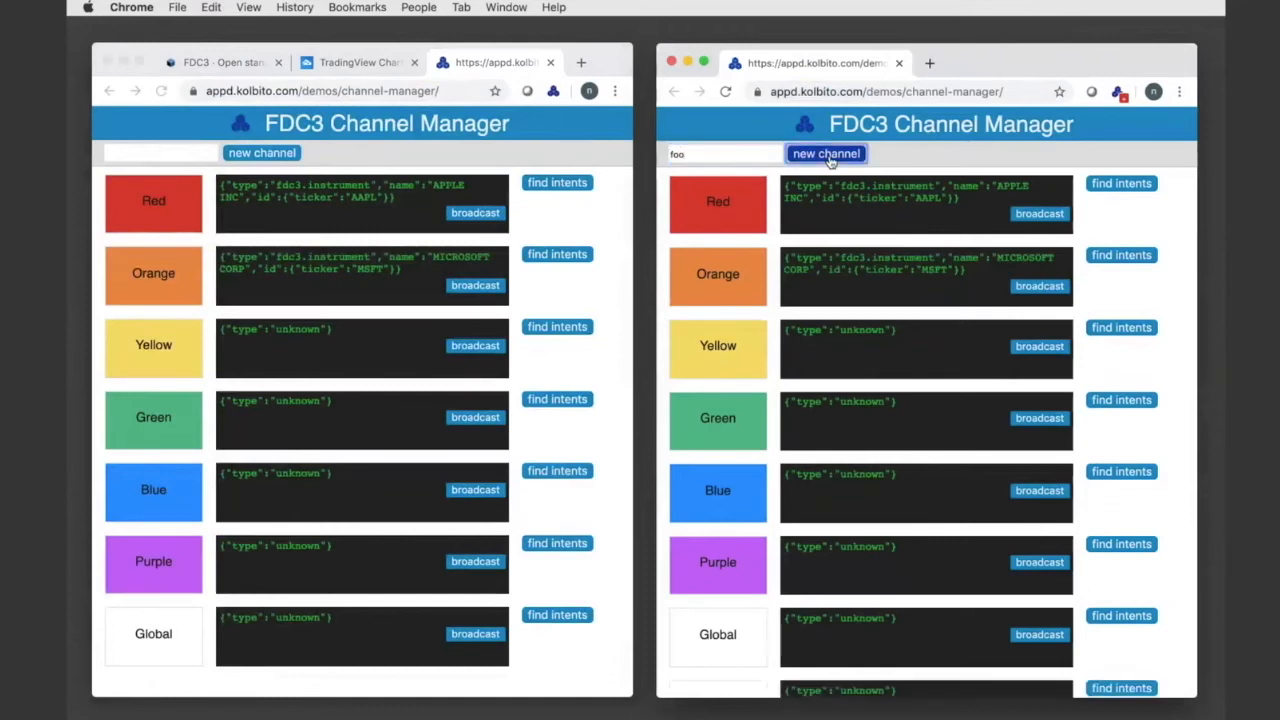
left_click(824, 152)
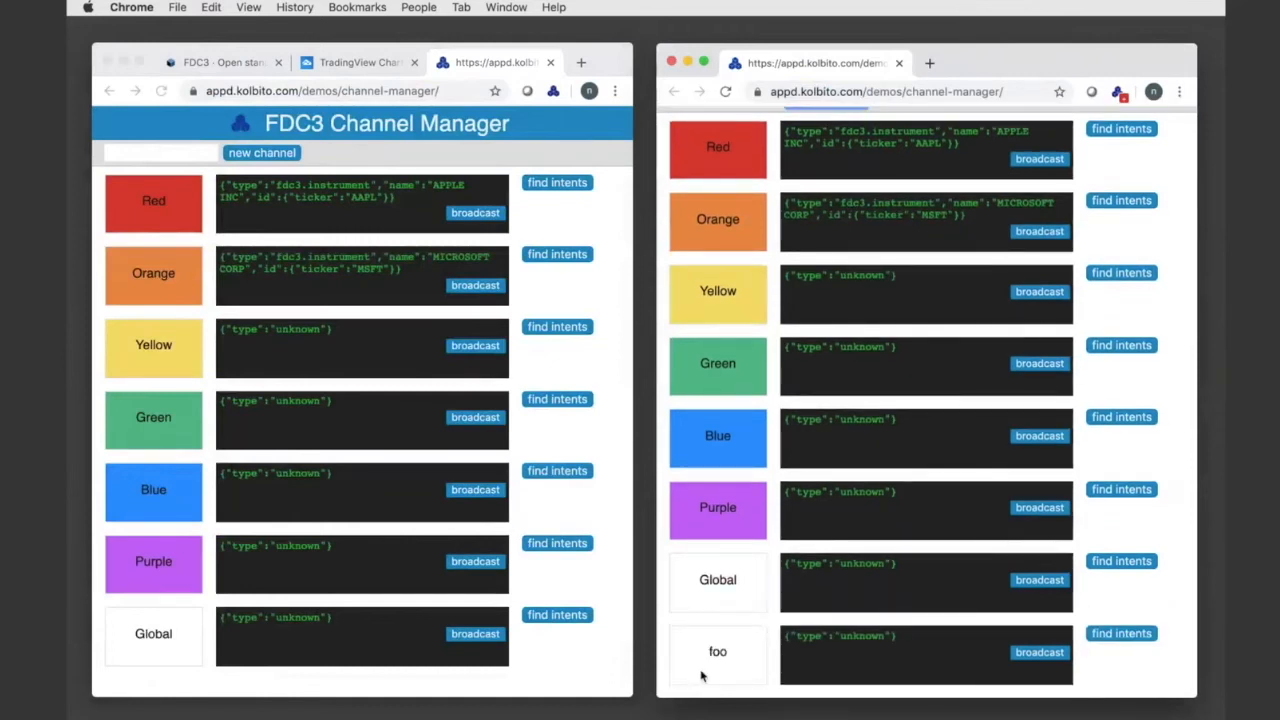
mouse_move(760, 488)
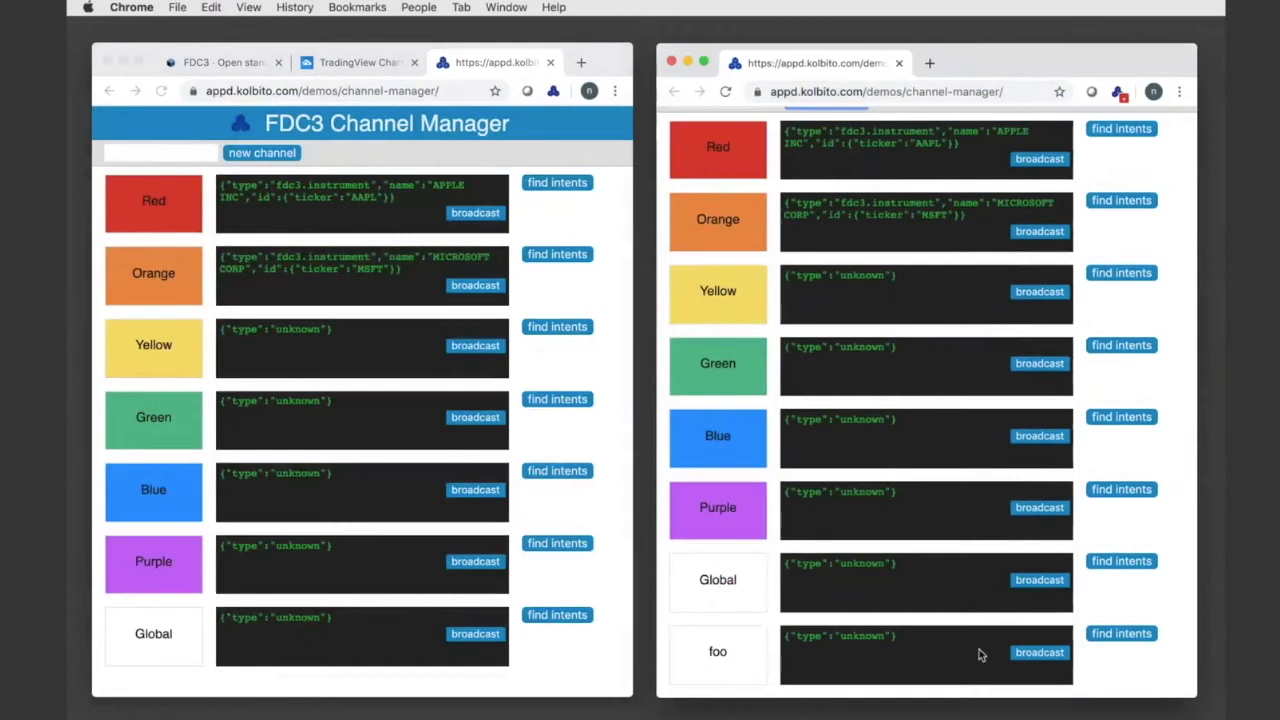
mouse_move(910, 664)
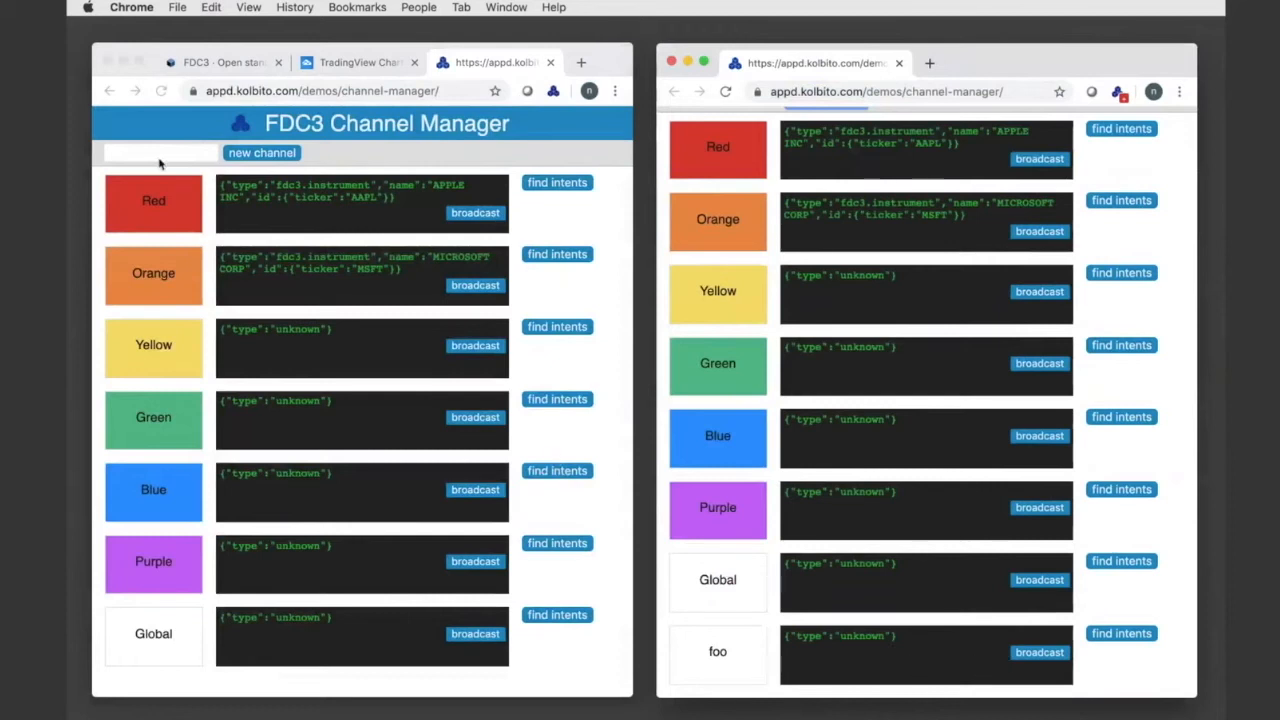
type("foo")
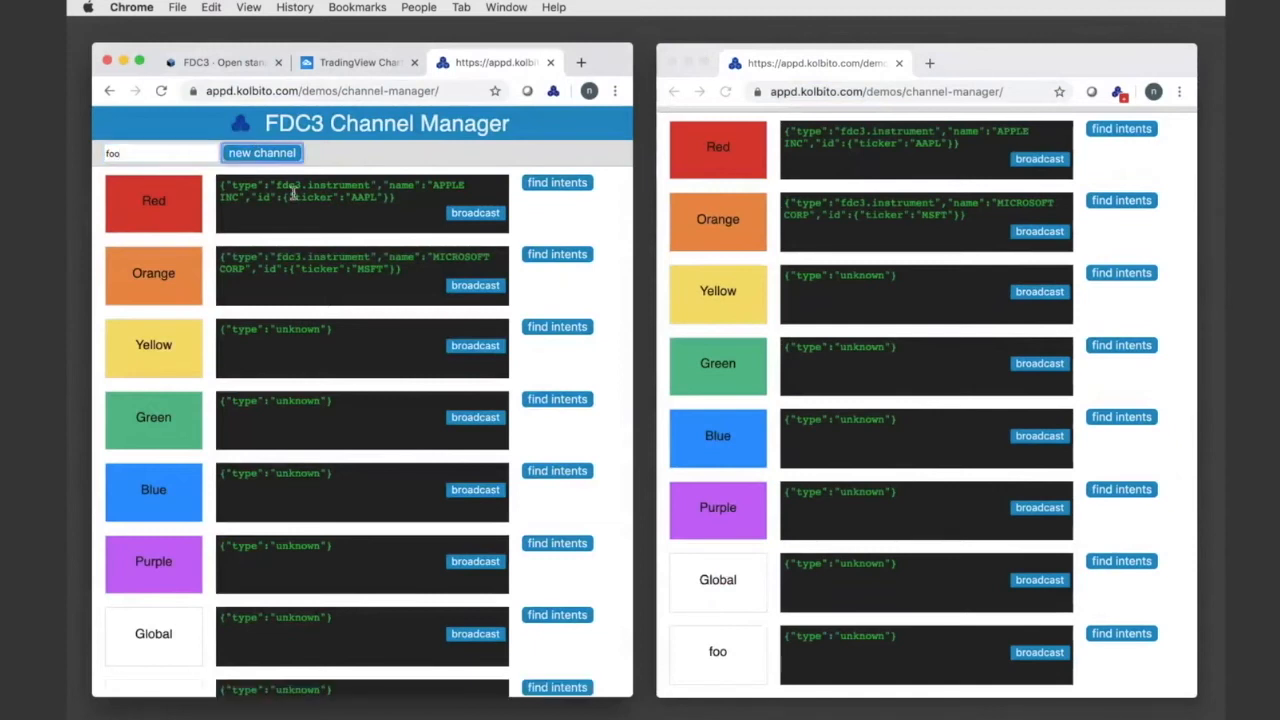
scroll("down", 3)
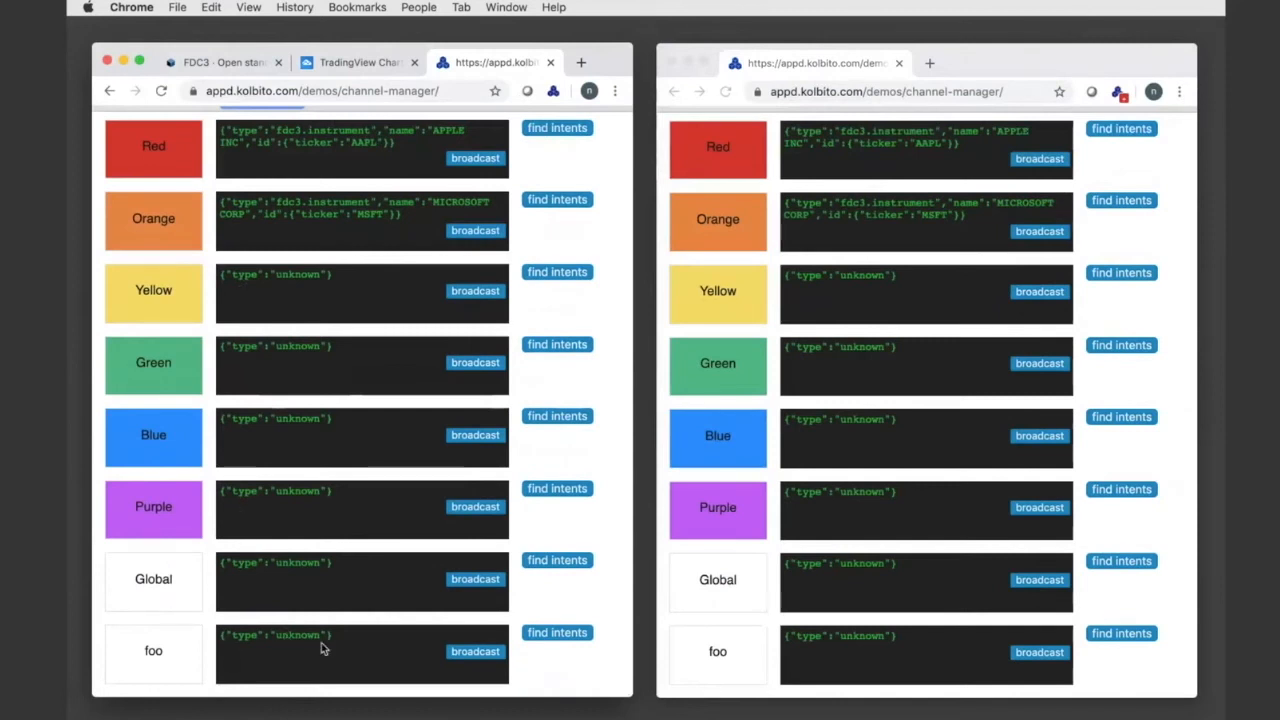
mouse_move(856, 650)
type(",\"value\":\"bar\"")
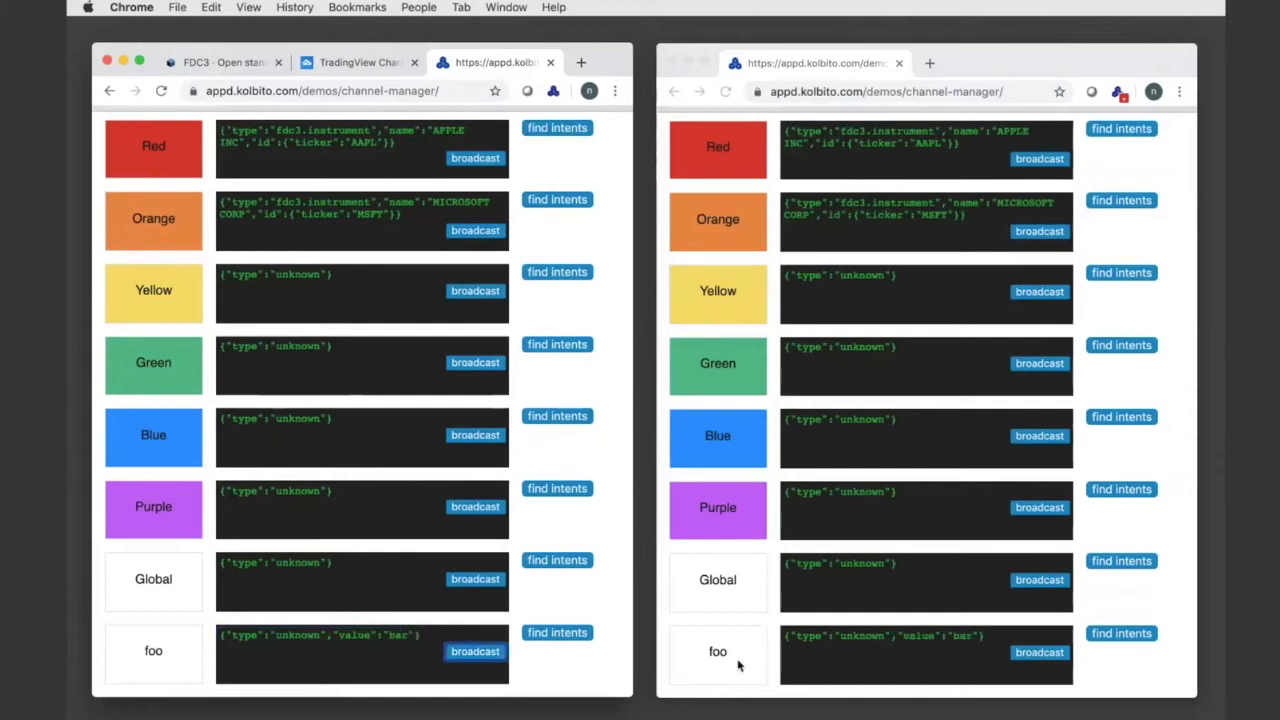
mouse_move(858, 668)
type("2")
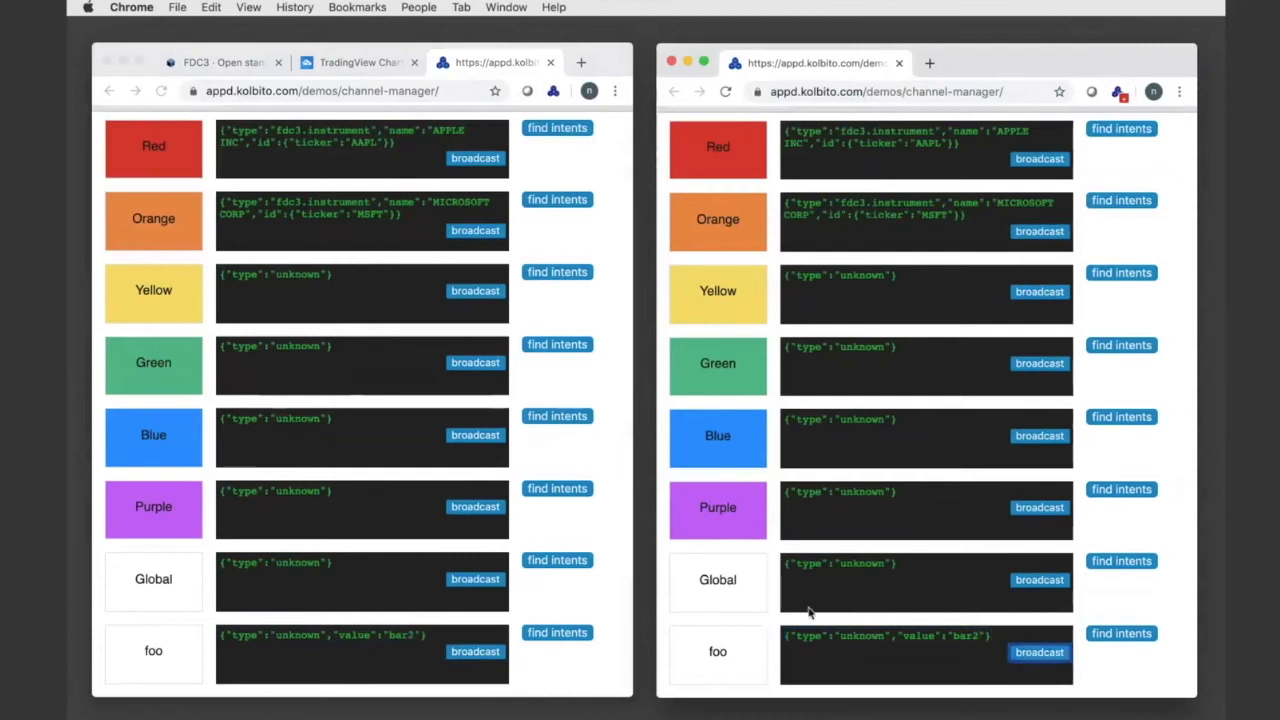
mouse_move(736, 360)
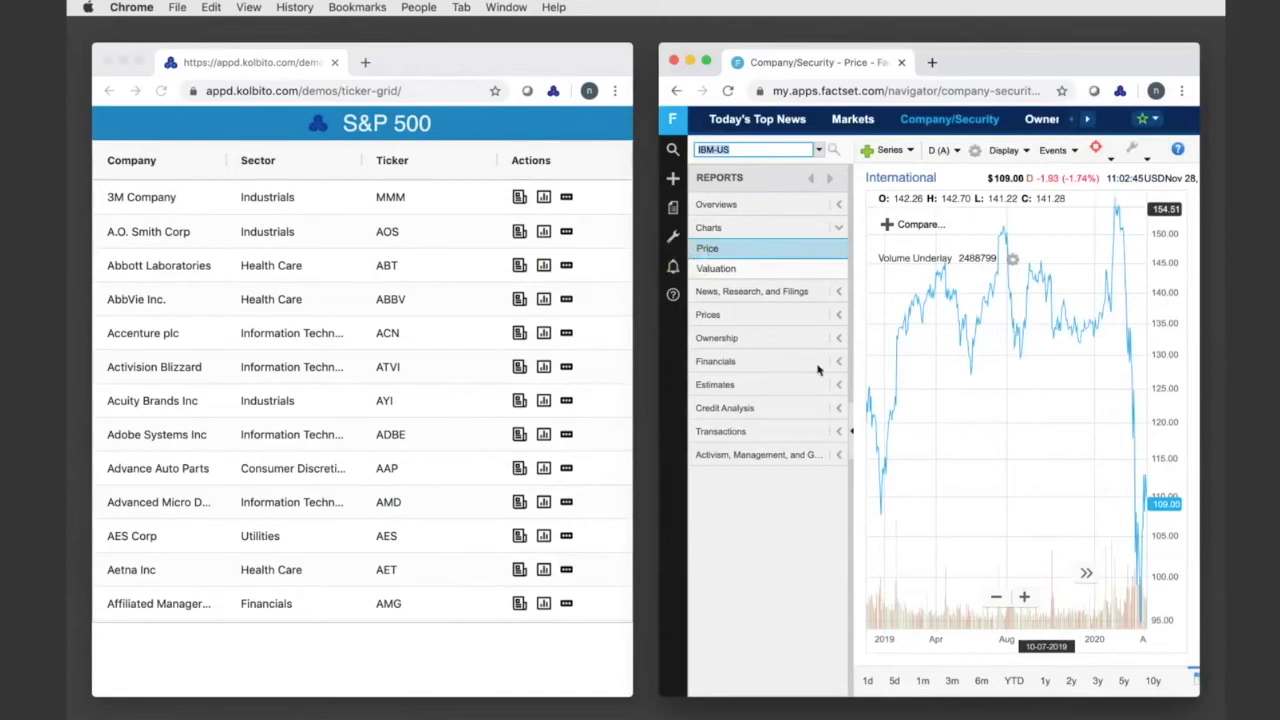
mouse_move(602, 228)
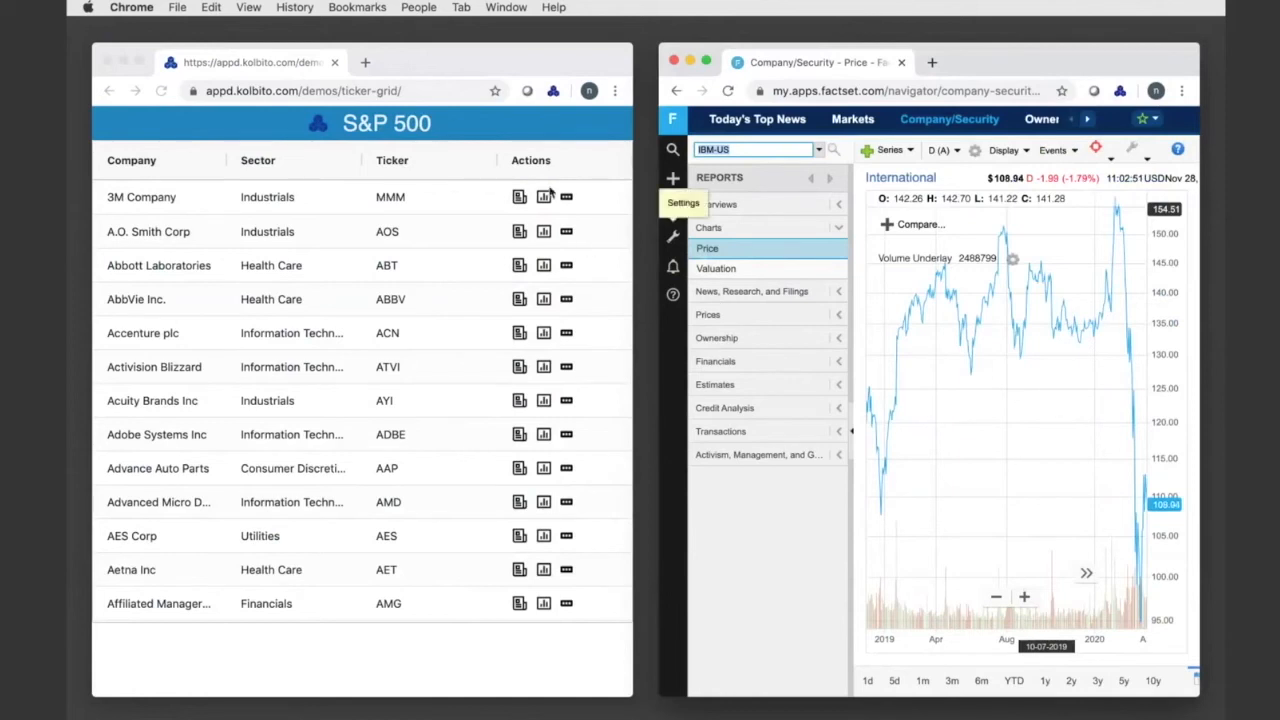
mouse_move(480, 128)
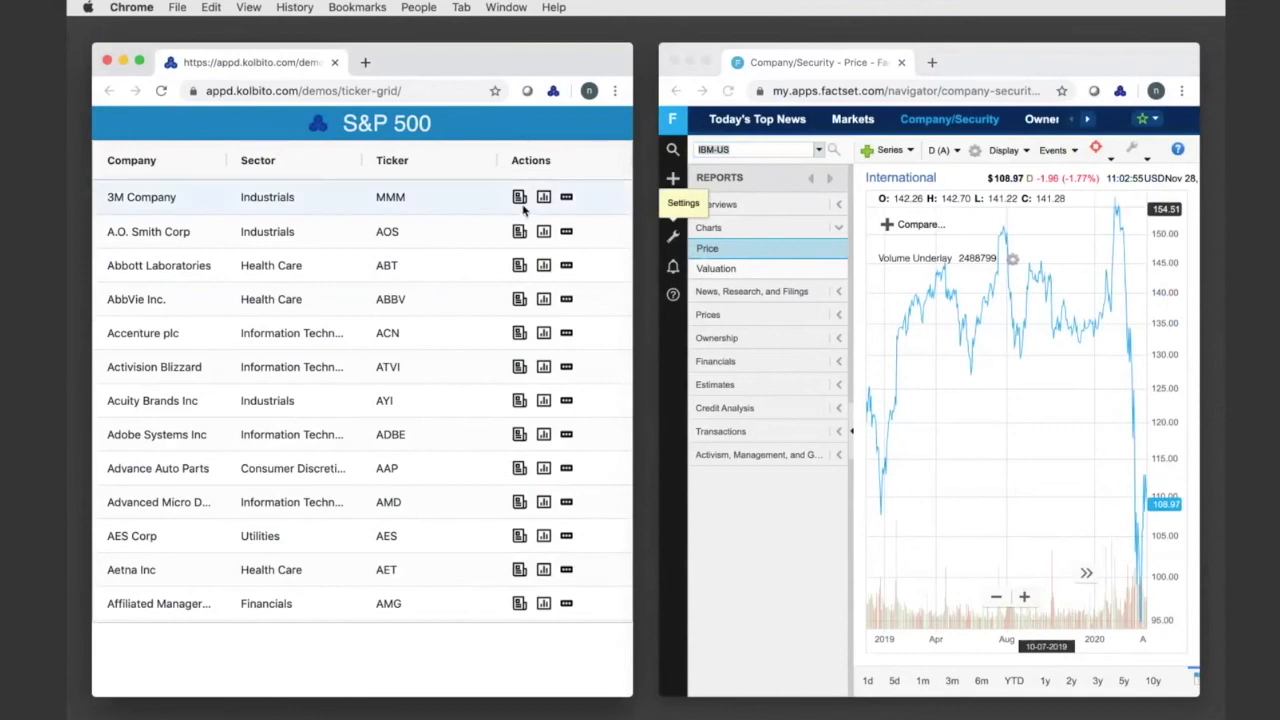
mouse_move(464, 220)
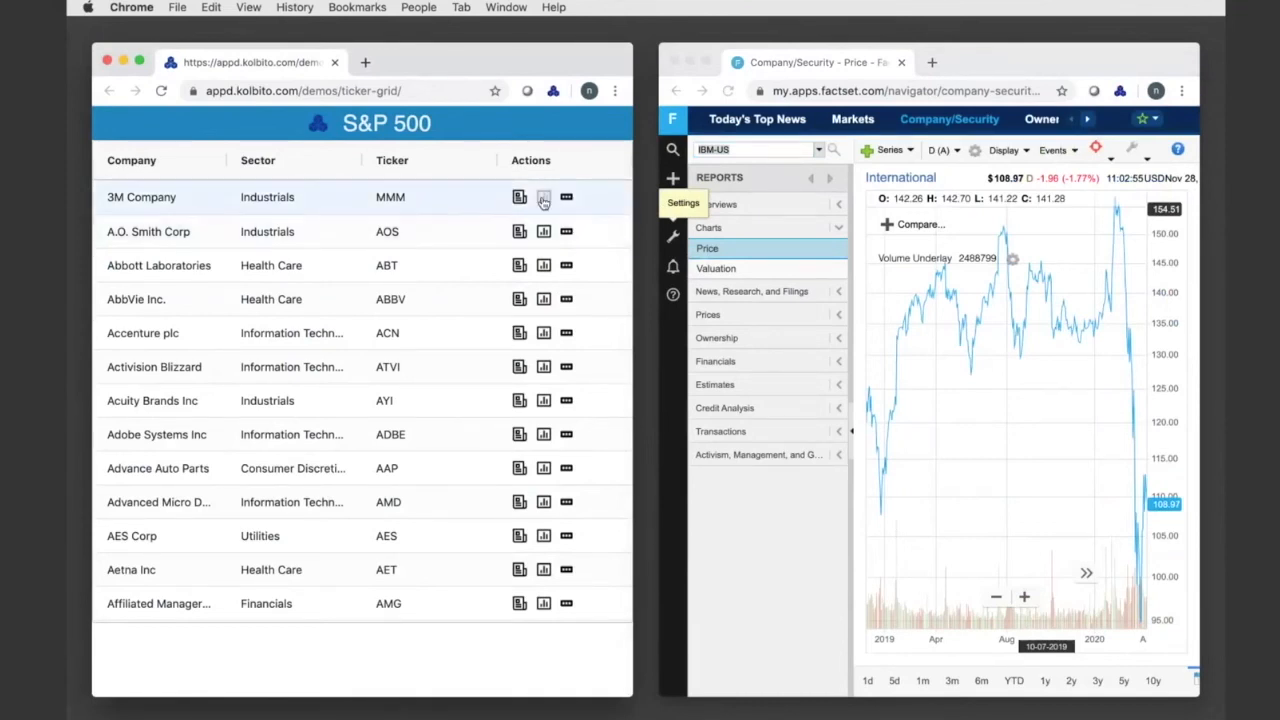
mouse_move(544, 198)
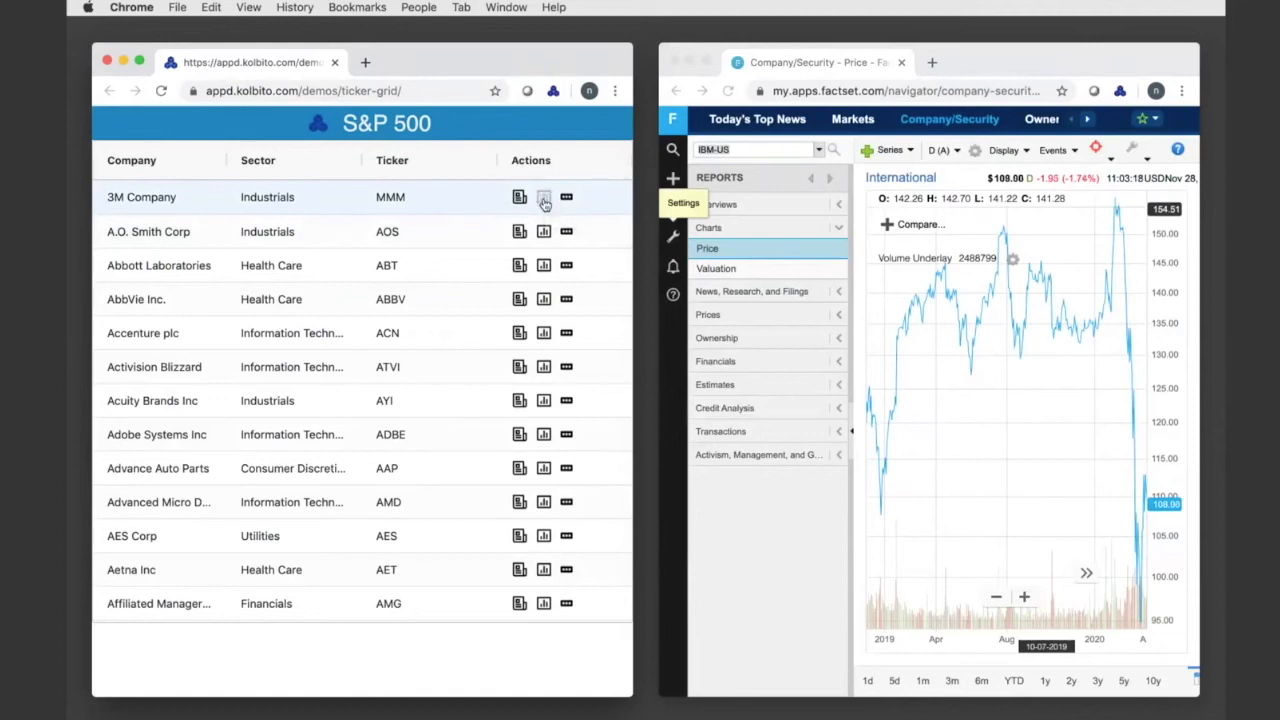
Request a chart for 3M Company from the S&P 500 ticker grid.
left_click(544, 198)
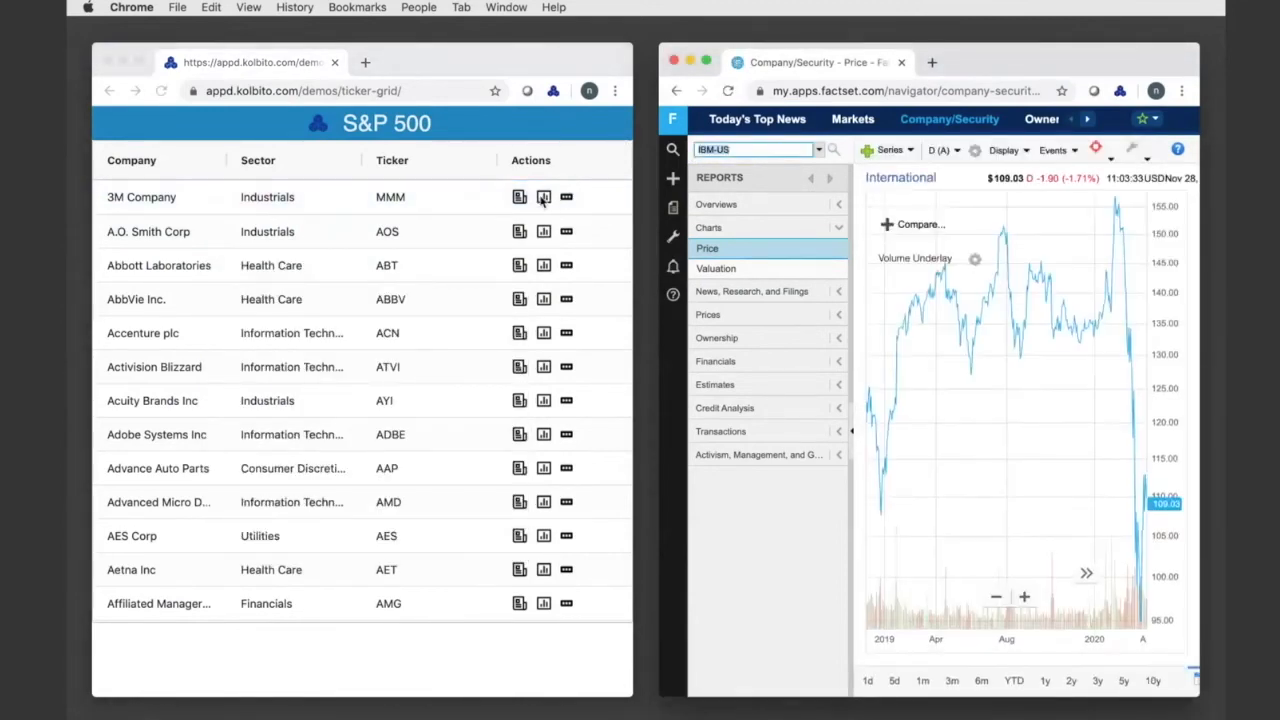
Raise View Chart for 3M Company and resolve it to 'Company/Security - Price - FactSet'.
left_click(544, 198)
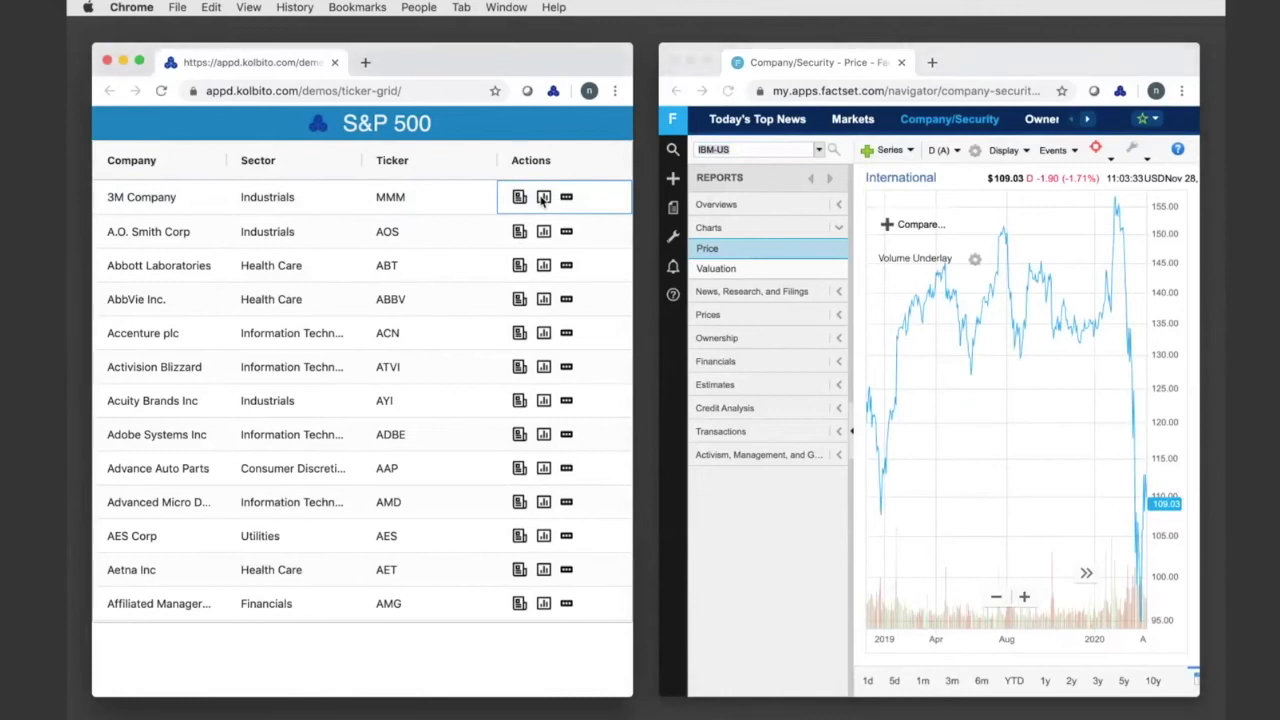
left_click(544, 198)
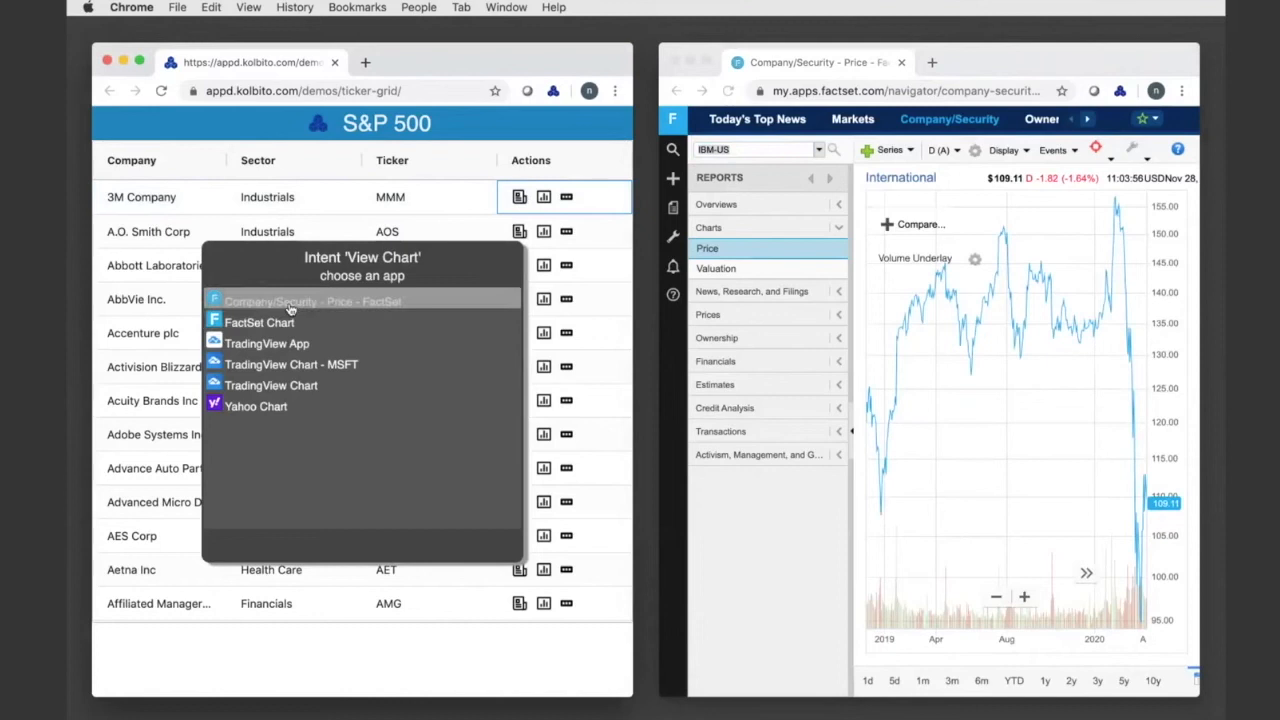
mouse_move(312, 308)
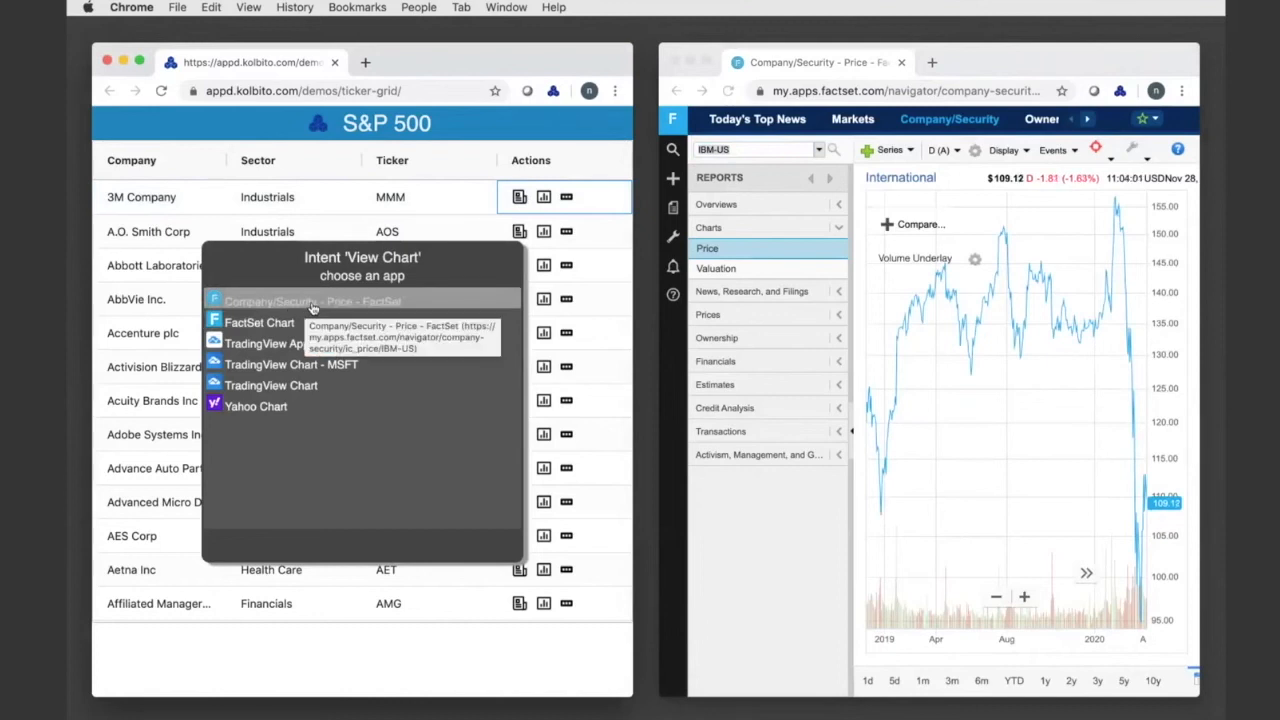
left_click(310, 300)
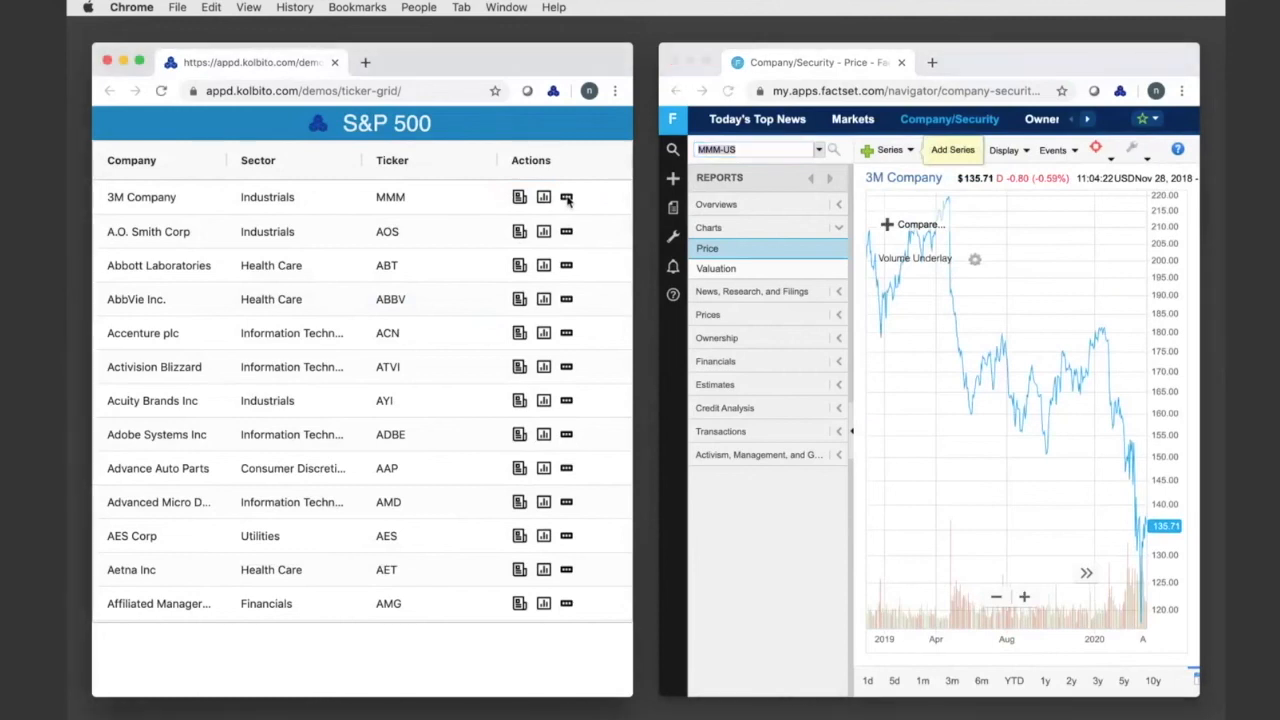
List the available intents for 3M Company from its more-actions icon.
left_click(566, 198)
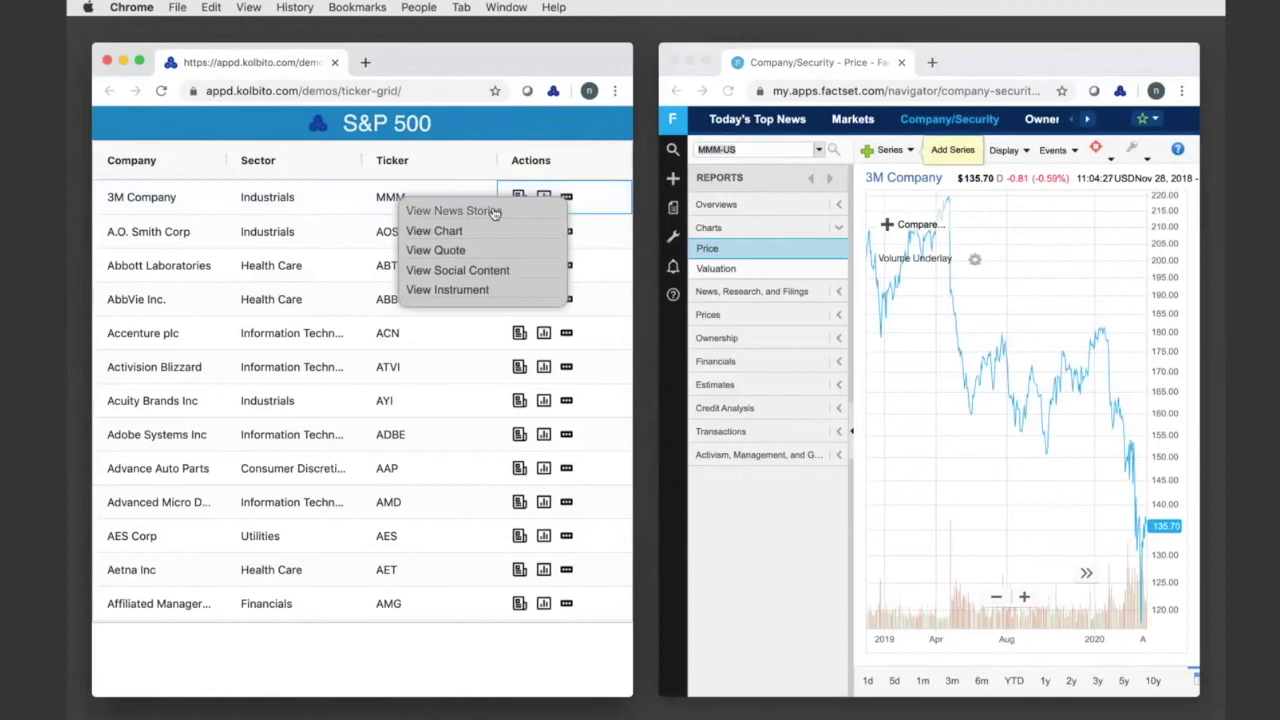
mouse_move(436, 250)
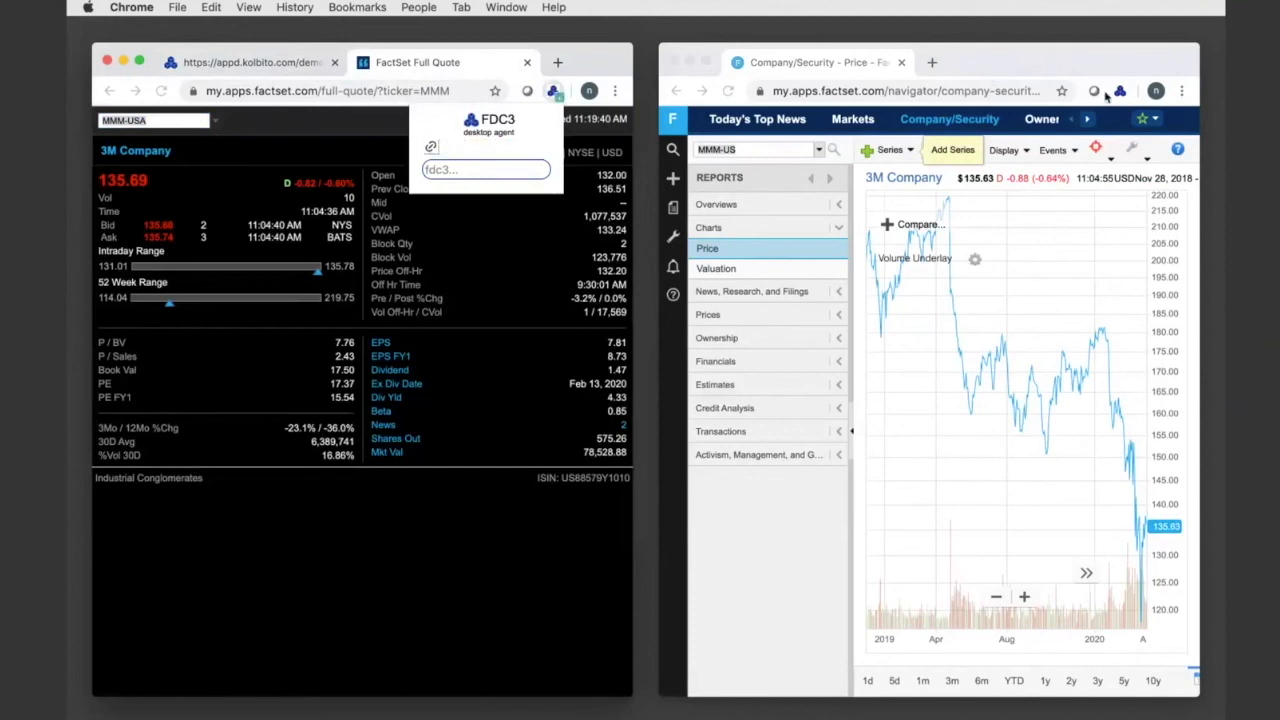
Pick Accenture (ACN) in the S&P 500 grid so the FactSet chart and Full Quote switch to ACN.
left_click(1120, 92)
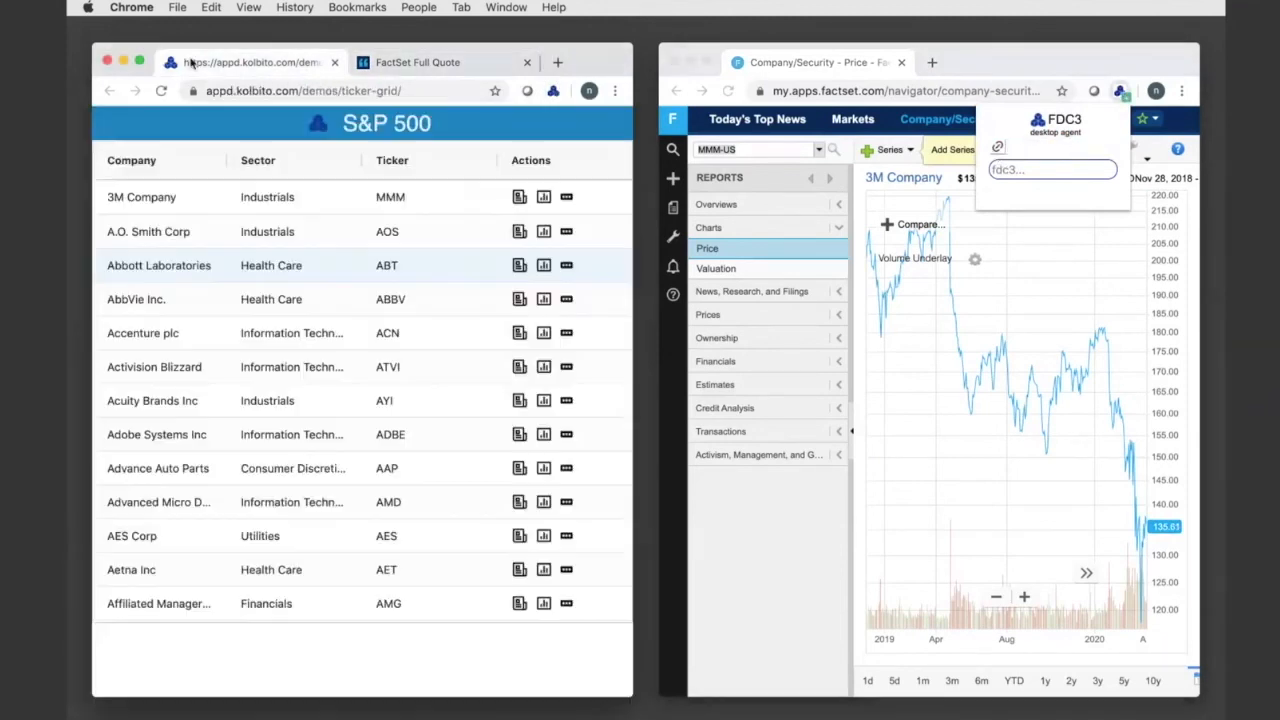
left_click(552, 92)
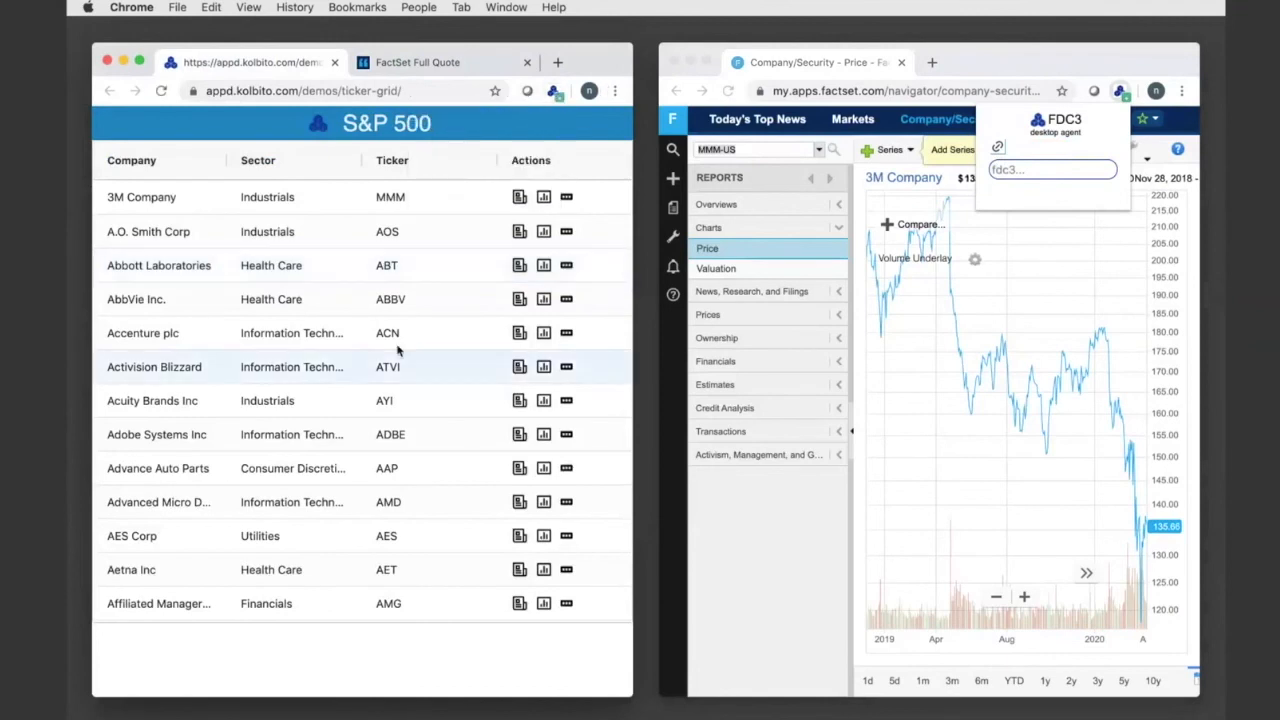
left_click(388, 332)
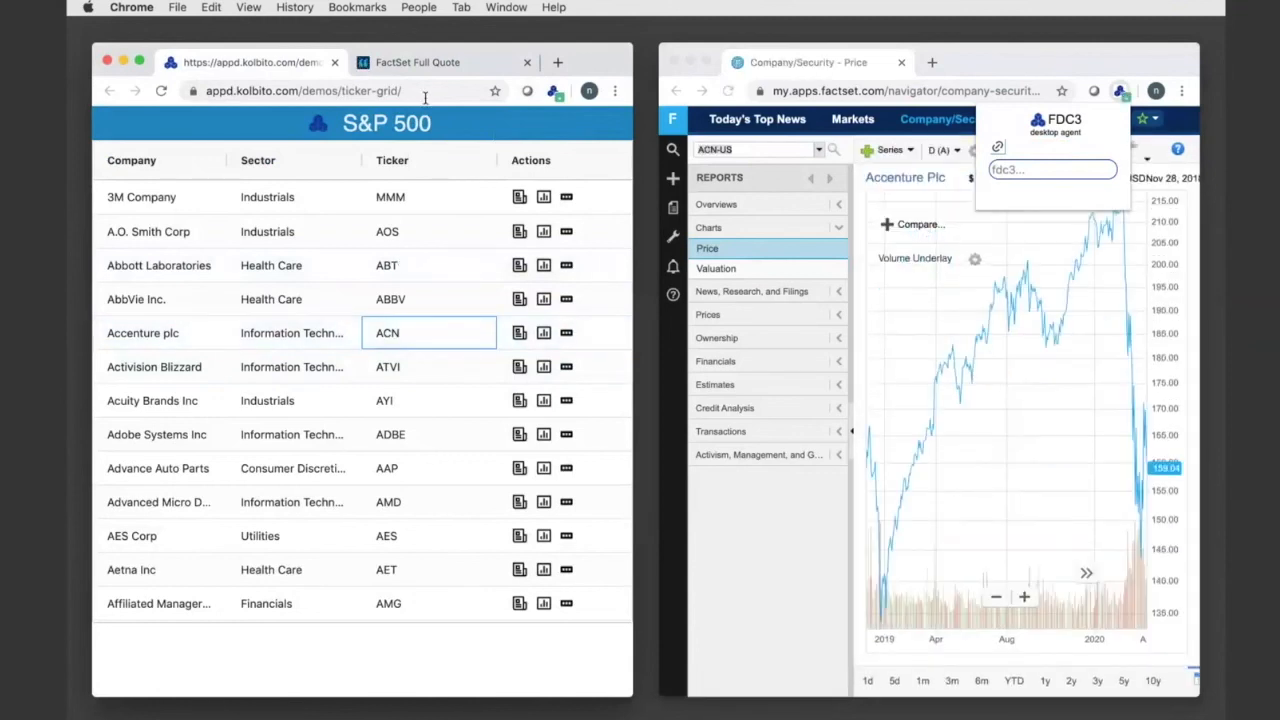
left_click(418, 62)
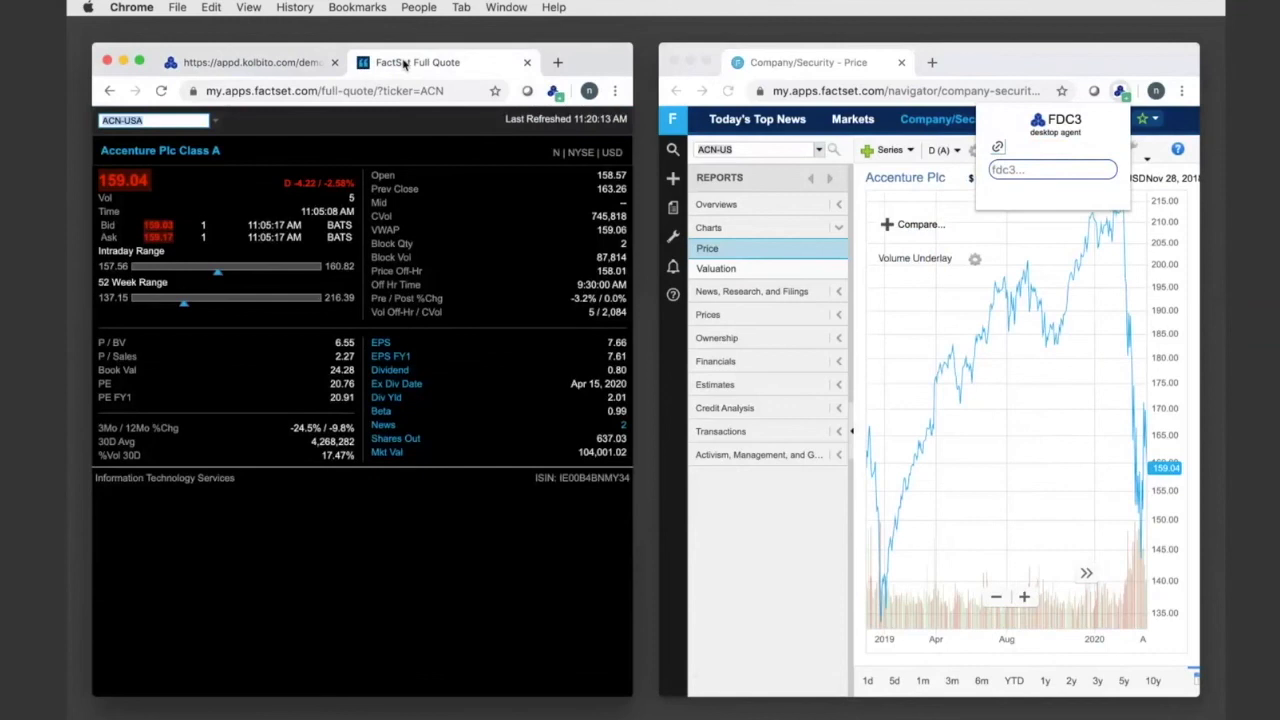
left_click(250, 62)
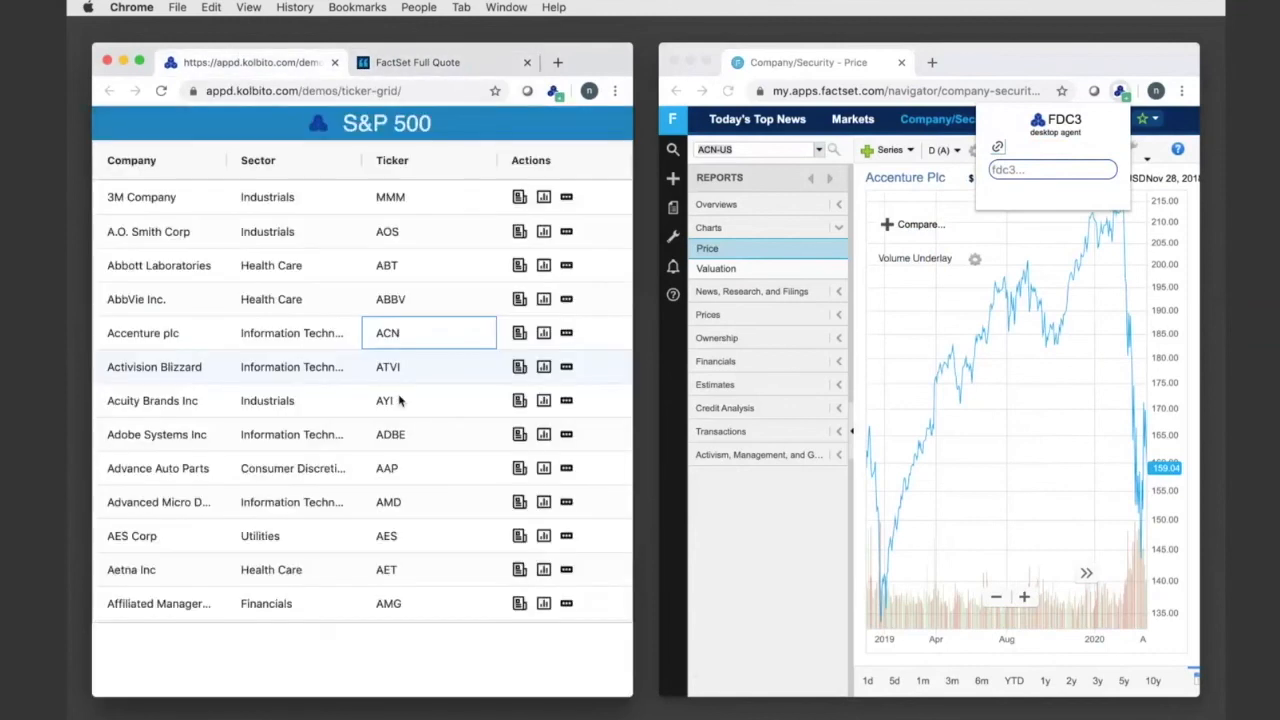